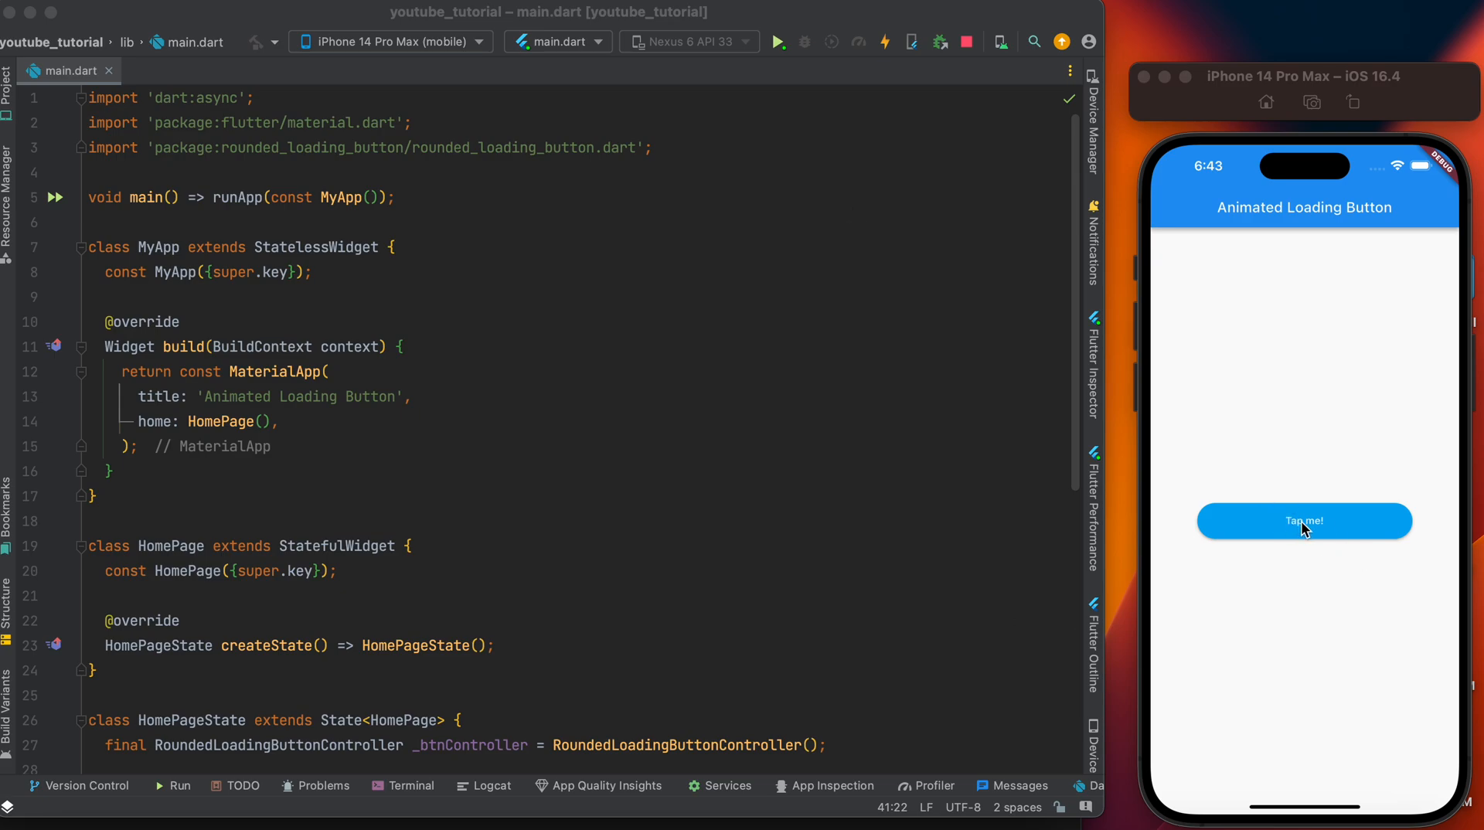
# Tap the demo's Tap me! button to watch its spinner, then copy rounded_loading_button 2.1.0 from pub.dev.
pyautogui.click(1305, 521)
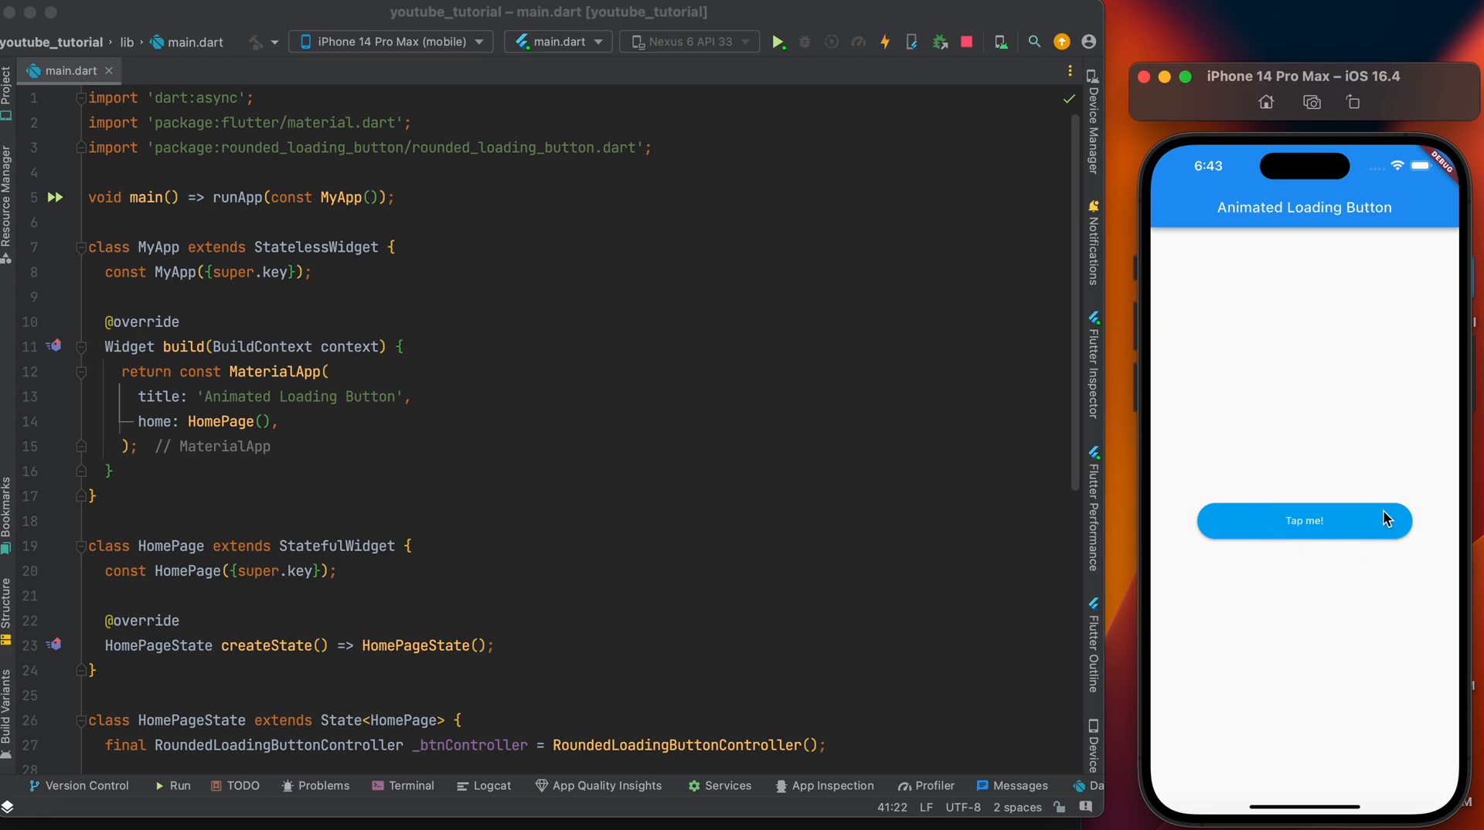
pyautogui.click(1305, 519)
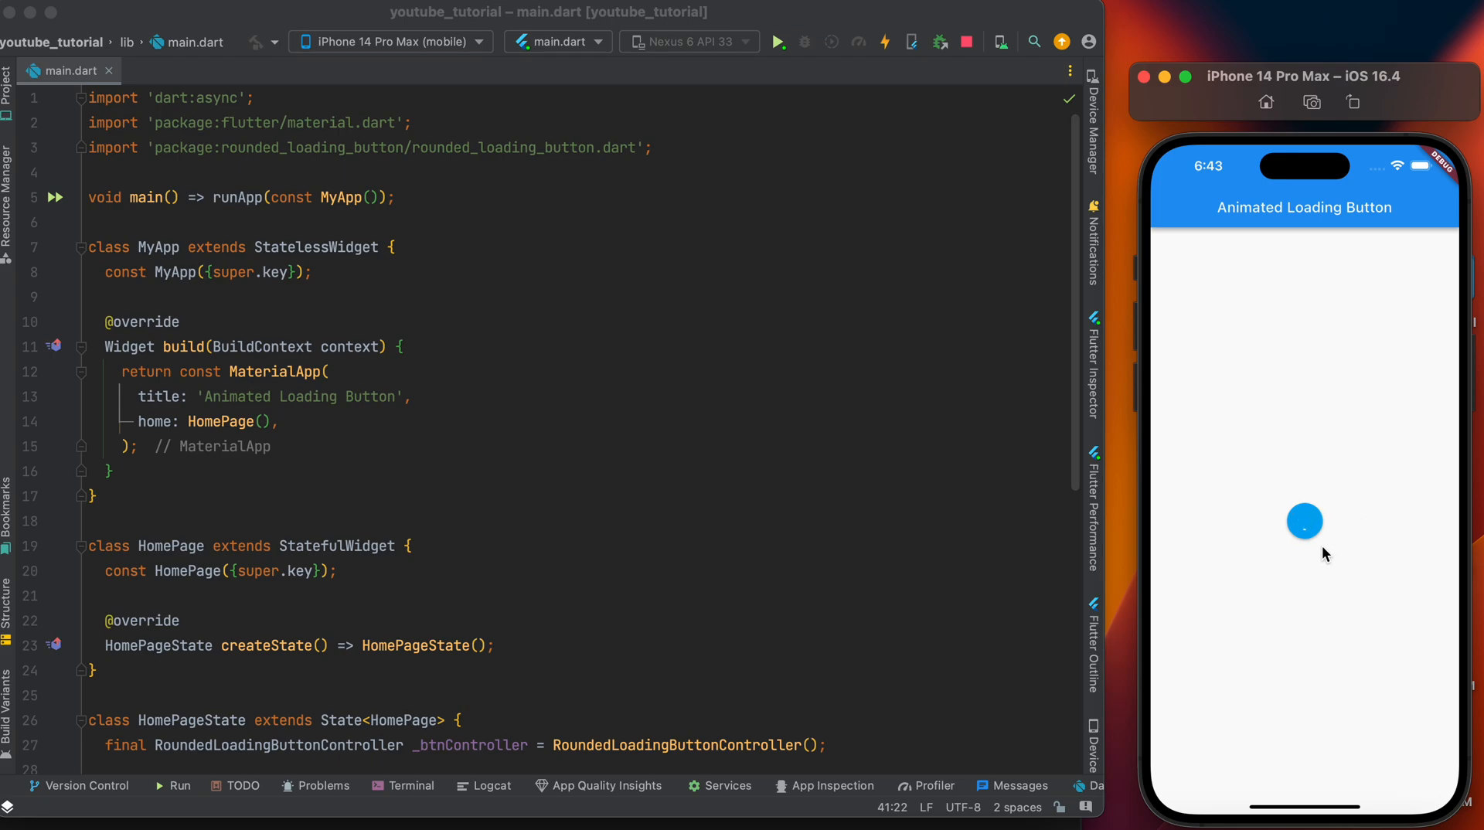
pyautogui.click(1304, 521)
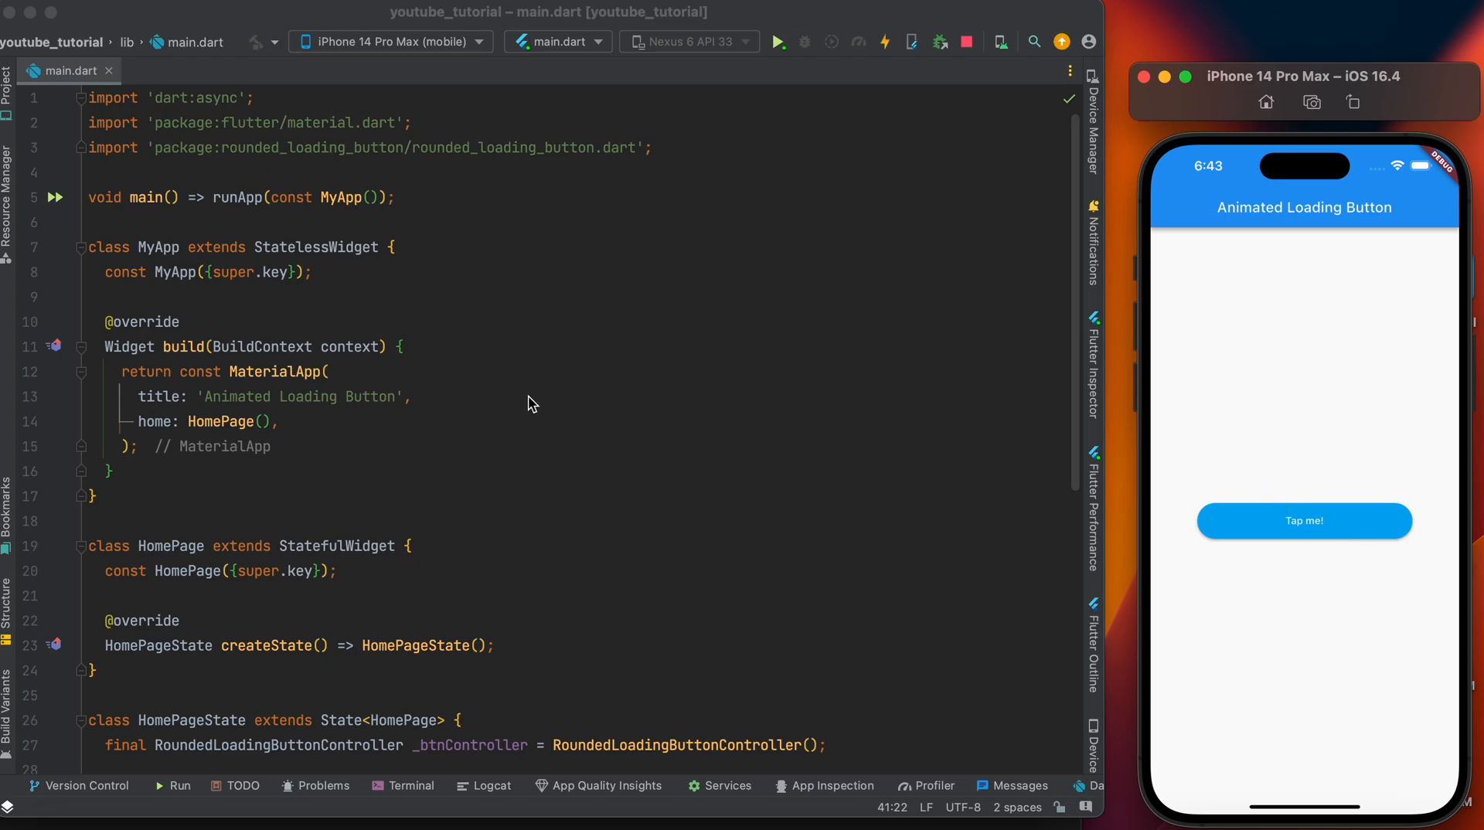
pyautogui.moveTo(1026, 282)
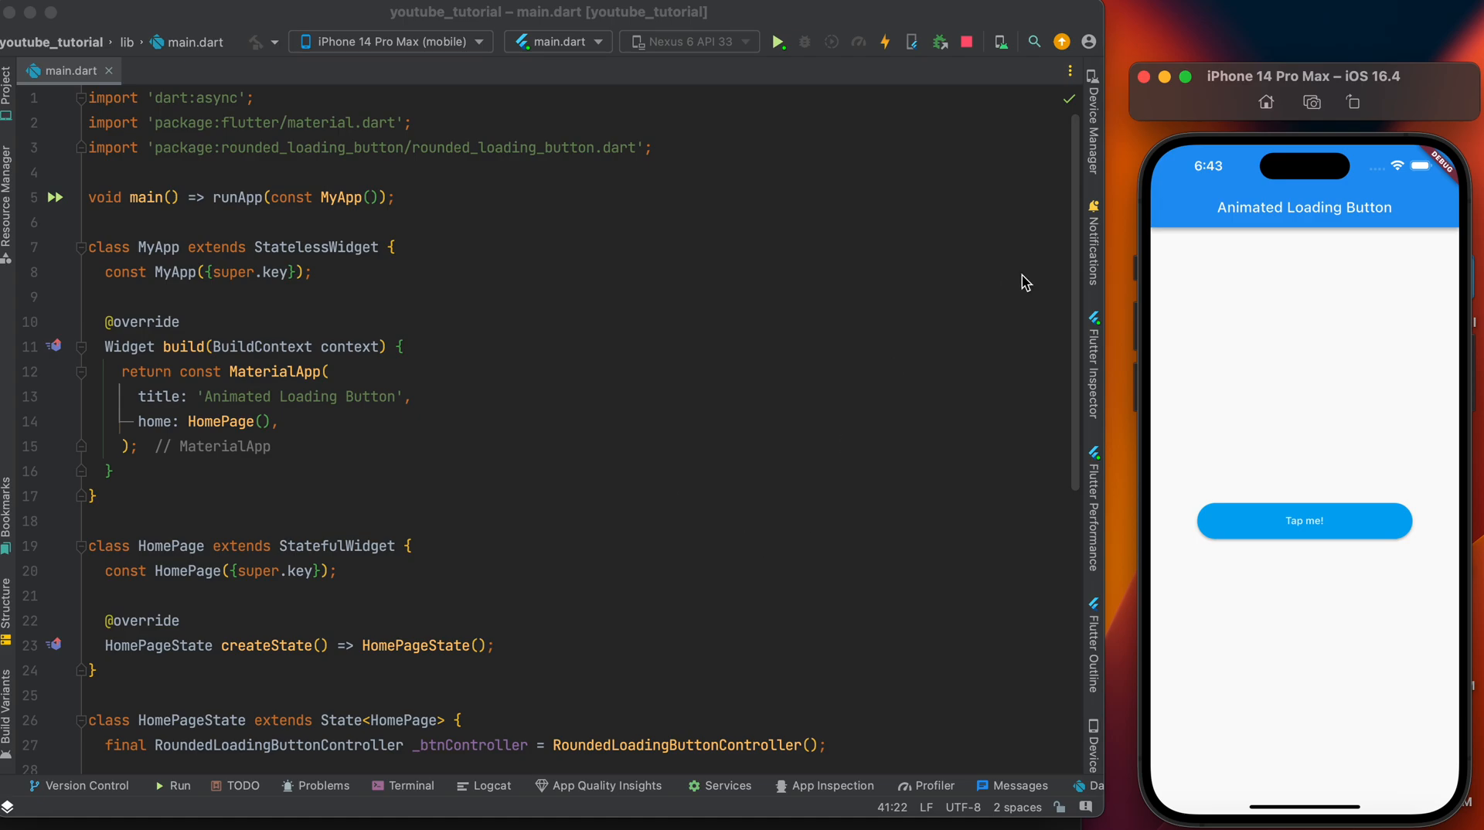
pyautogui.moveTo(326, 821)
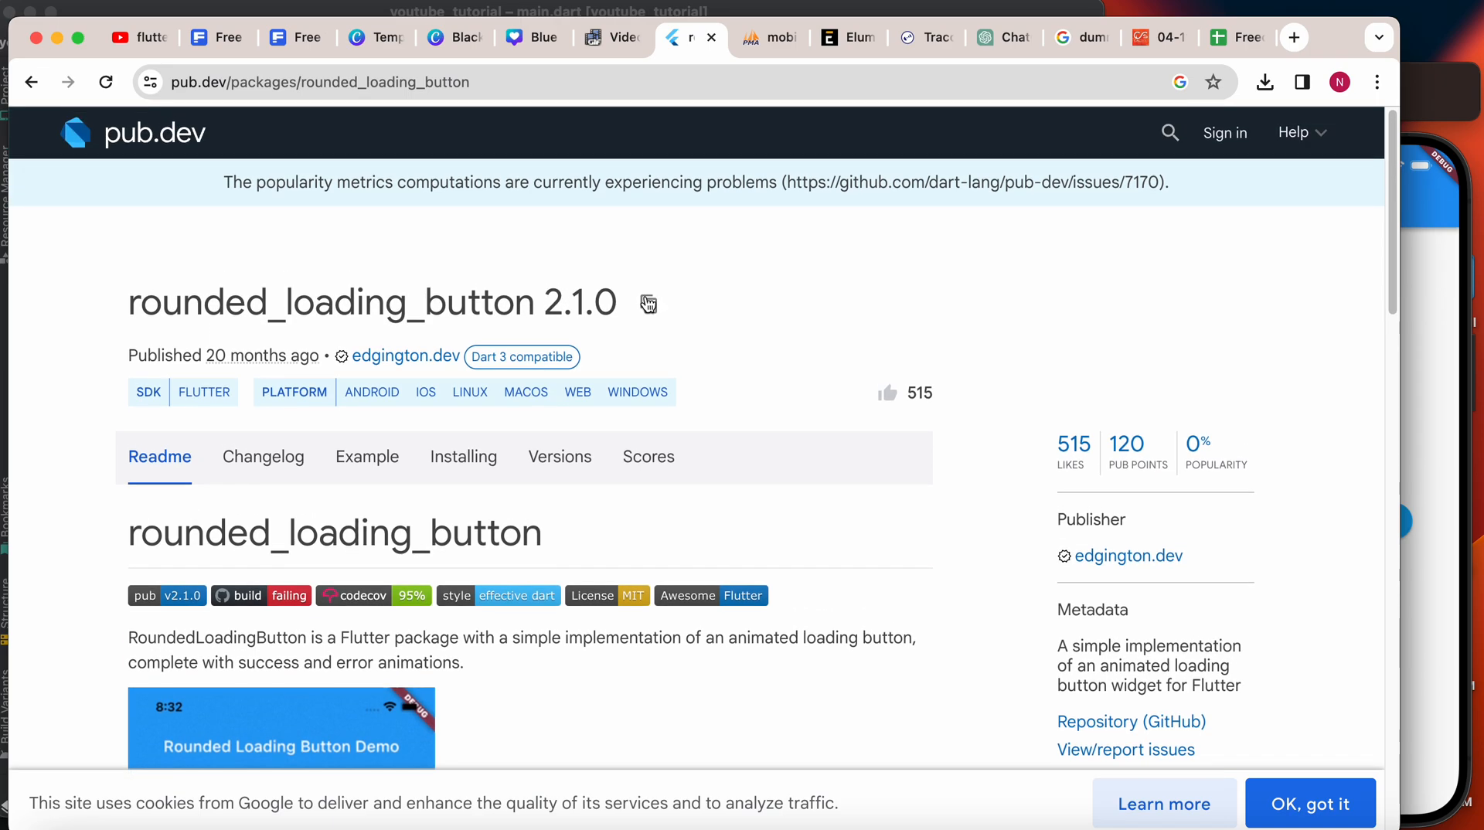
pyautogui.click(647, 305)
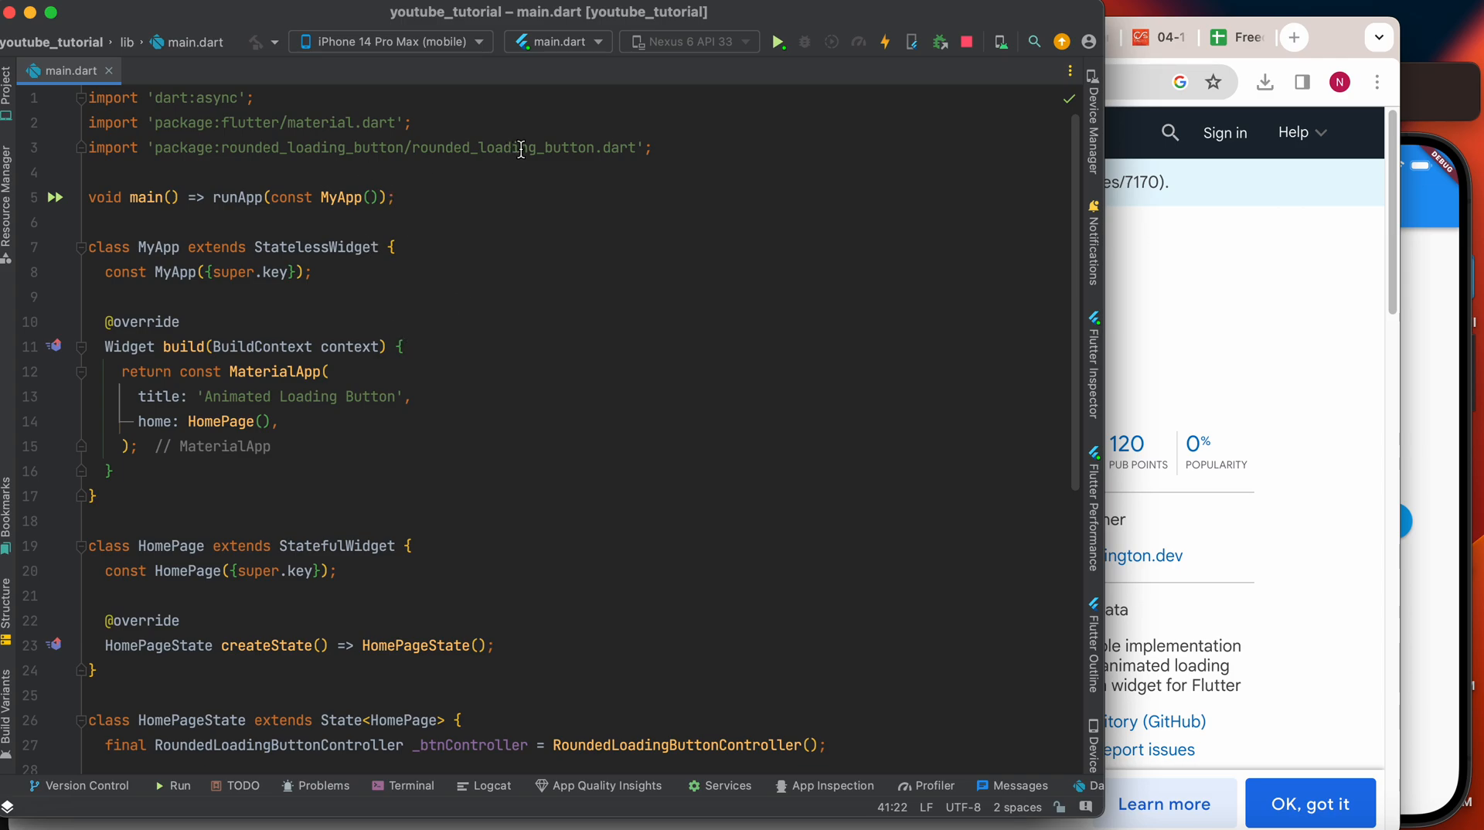
pyautogui.tripleClick(379, 149)
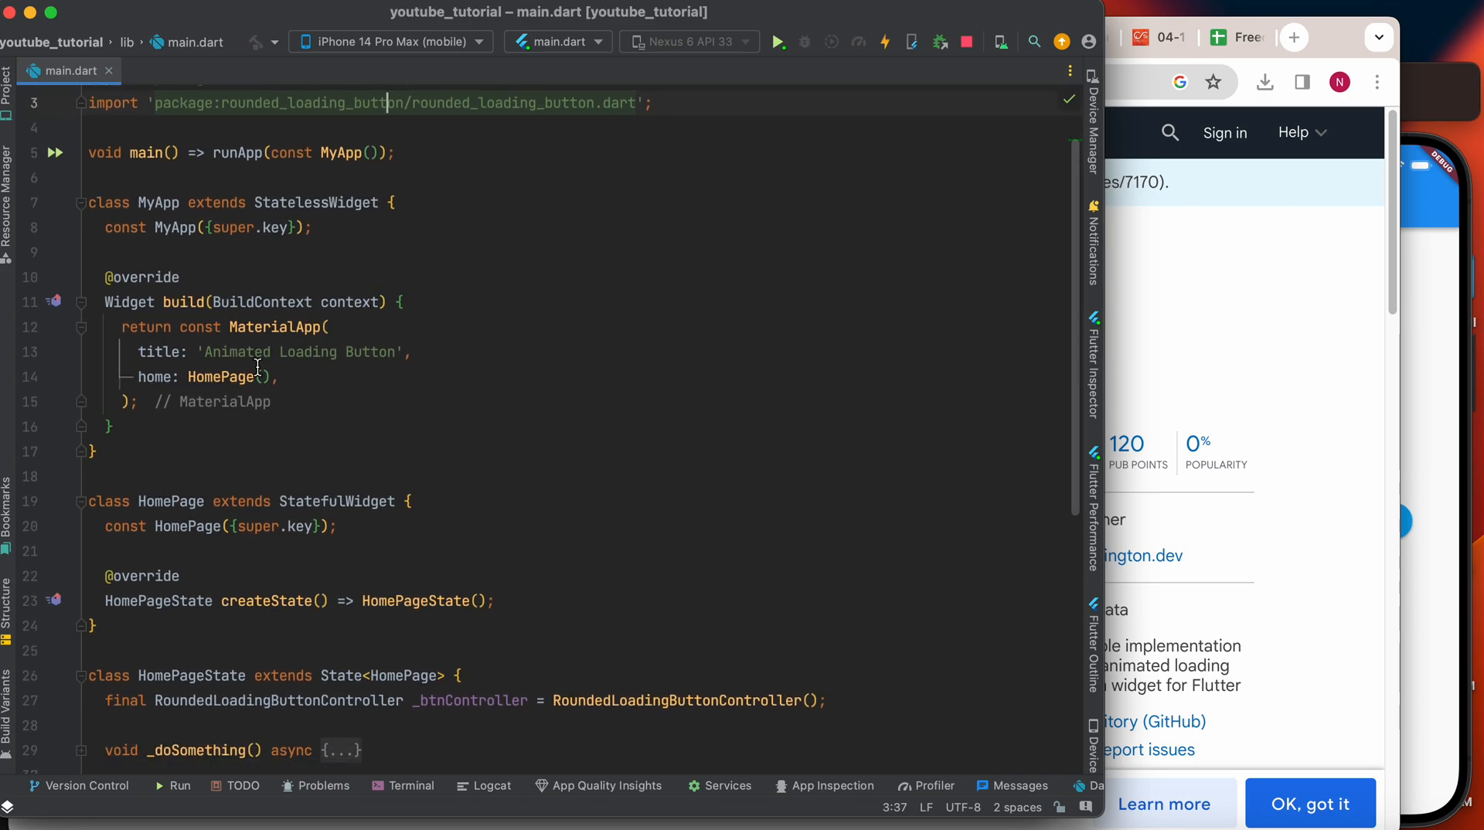
pyautogui.scroll(-3)
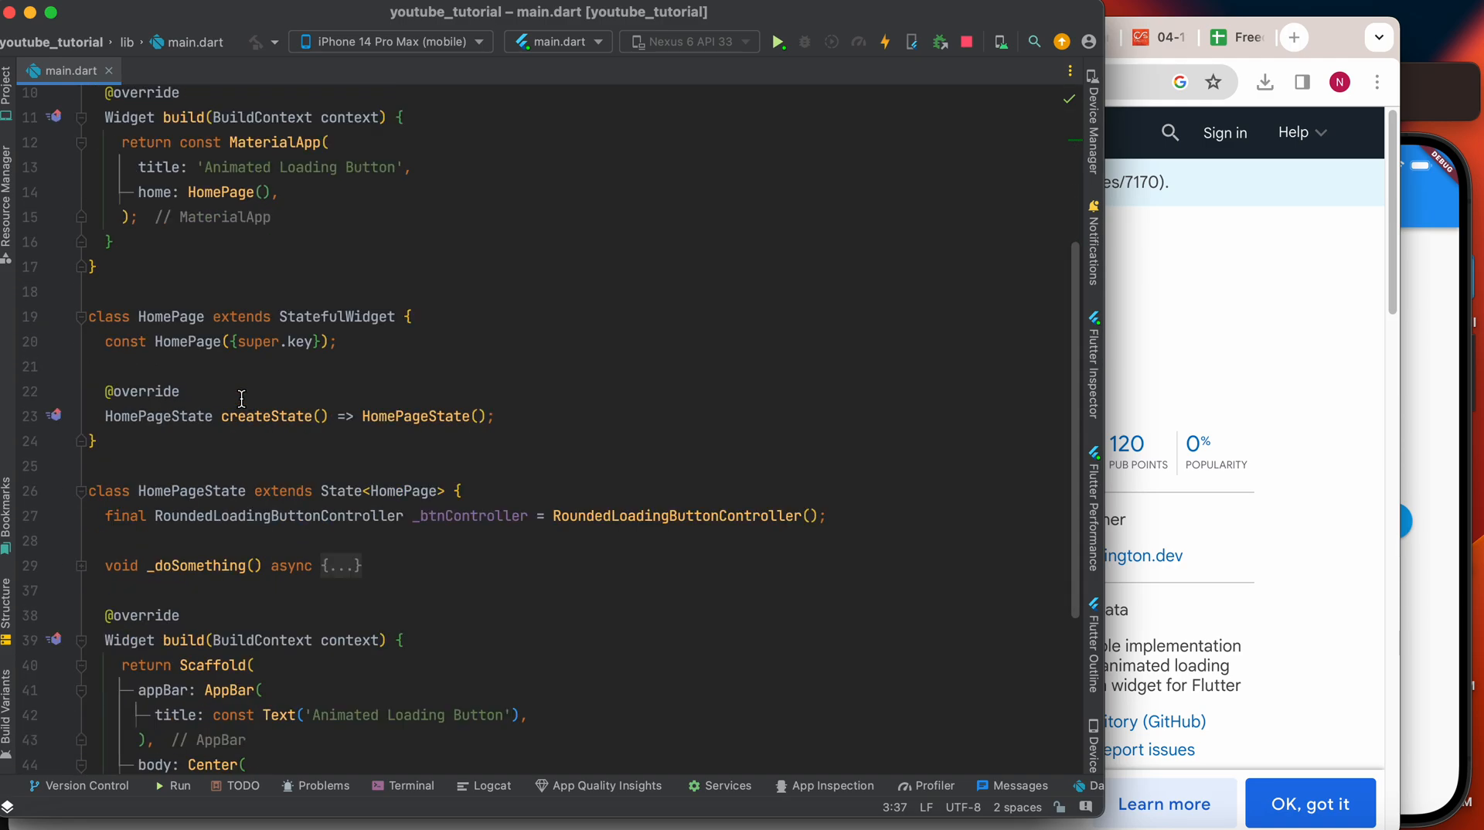
pyautogui.scroll(-3)
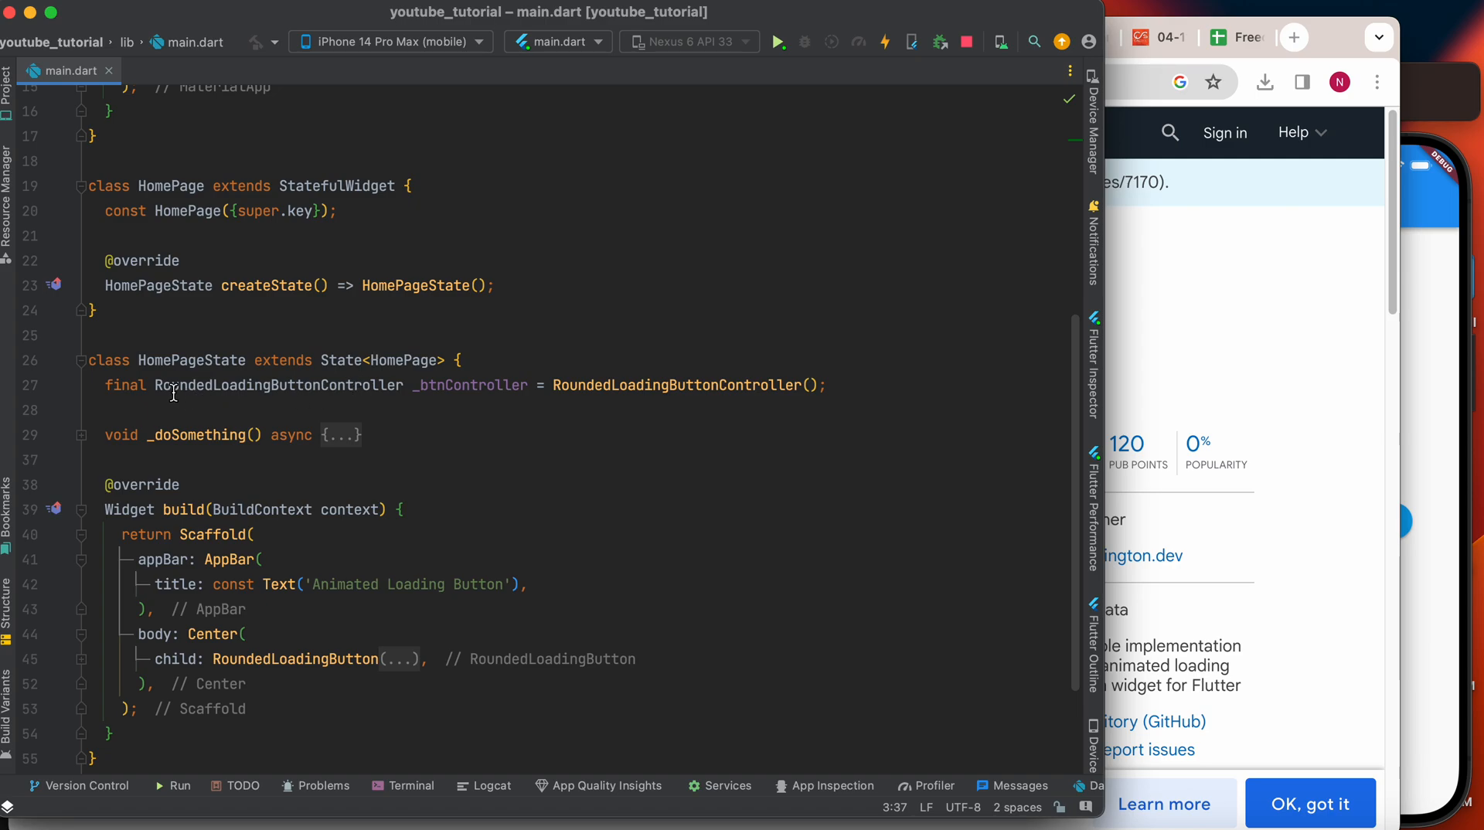
pyautogui.moveTo(267, 385)
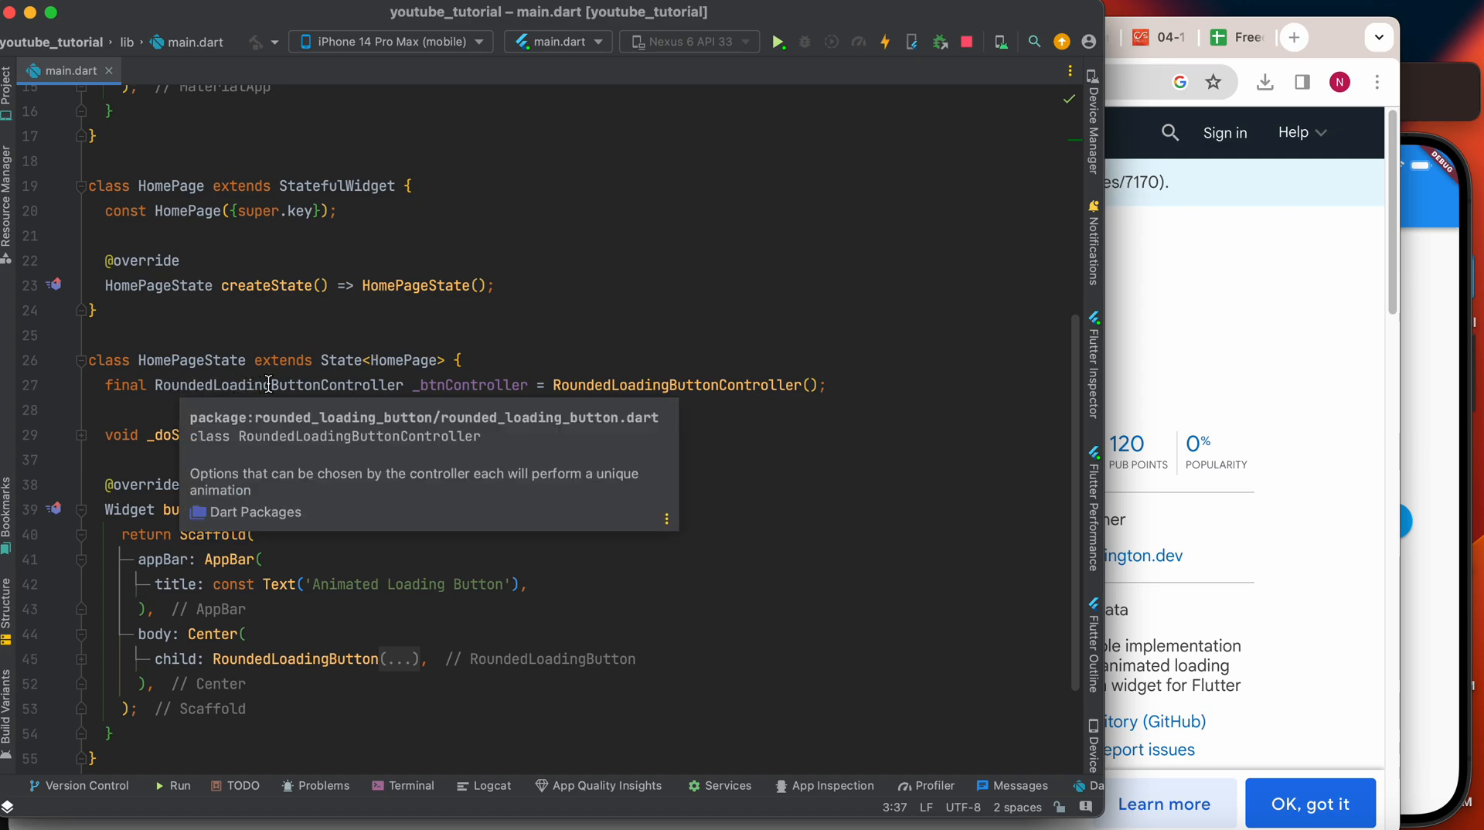
pyautogui.moveTo(1034, 466)
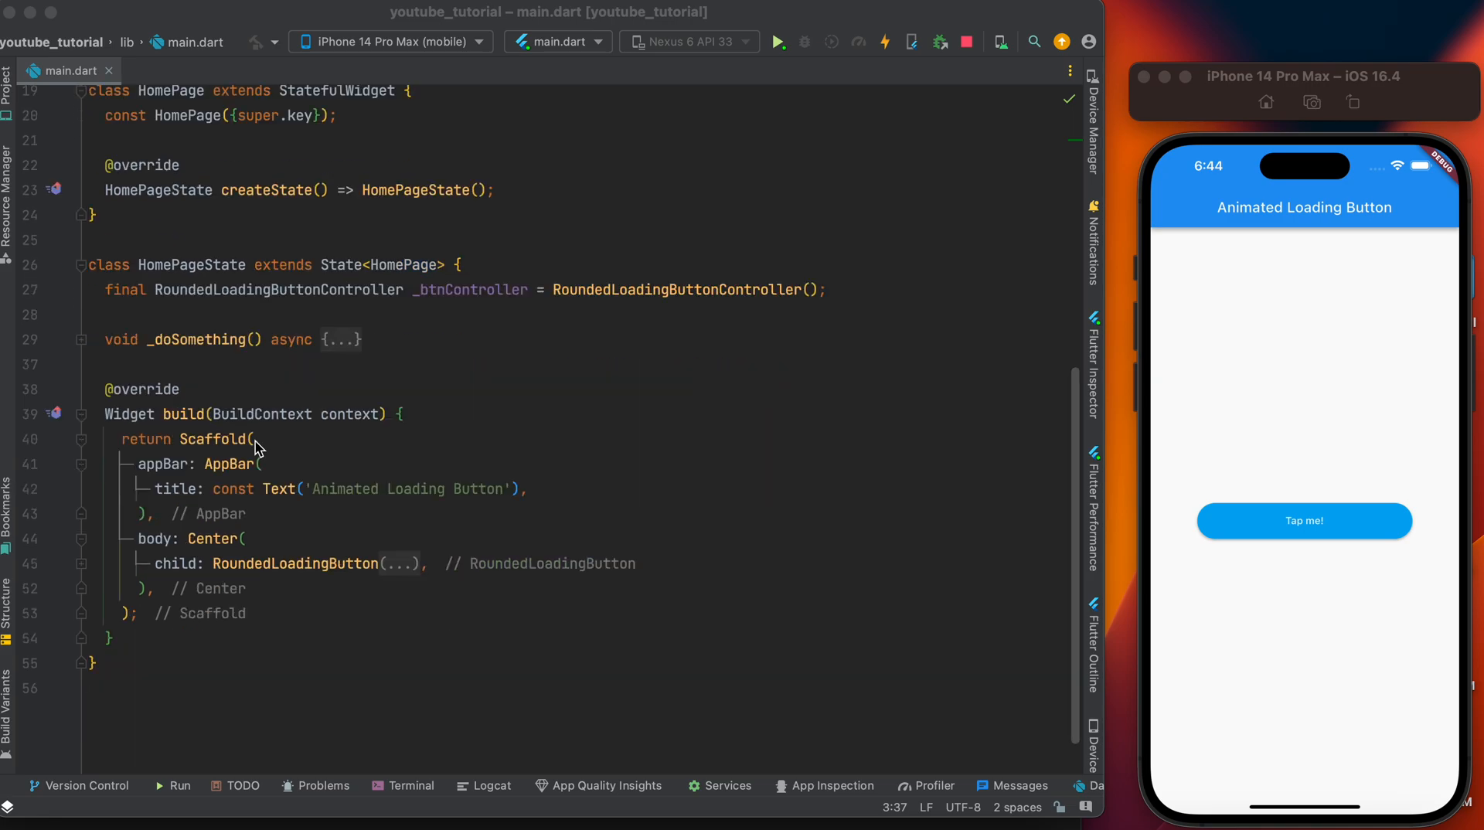
# Review the RoundedLoadingButton with _btnController, _doSomething and white 'Tap me!' text, then tap it in the app.
pyautogui.scroll(-3)
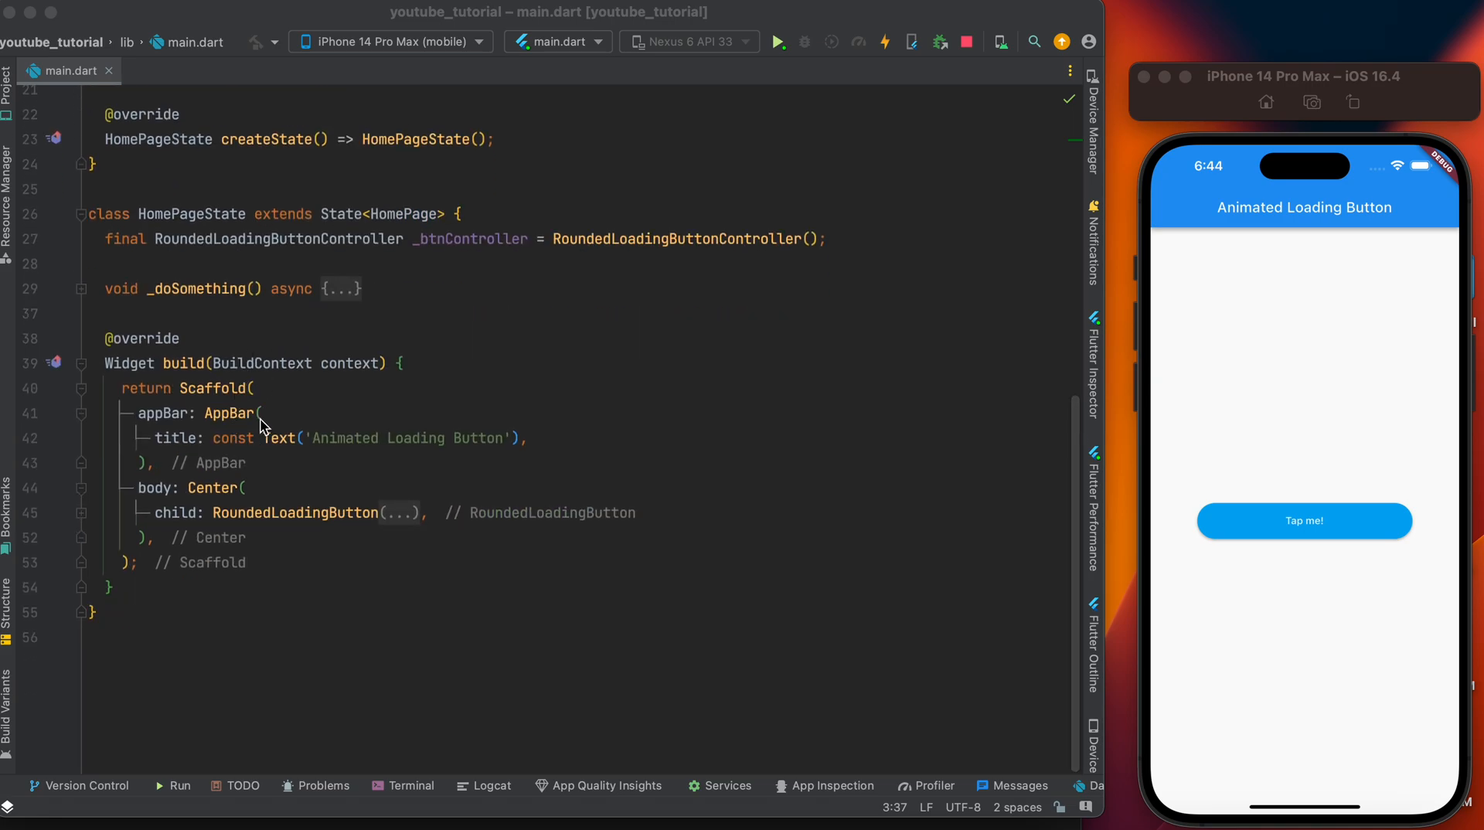
pyautogui.moveTo(405, 514)
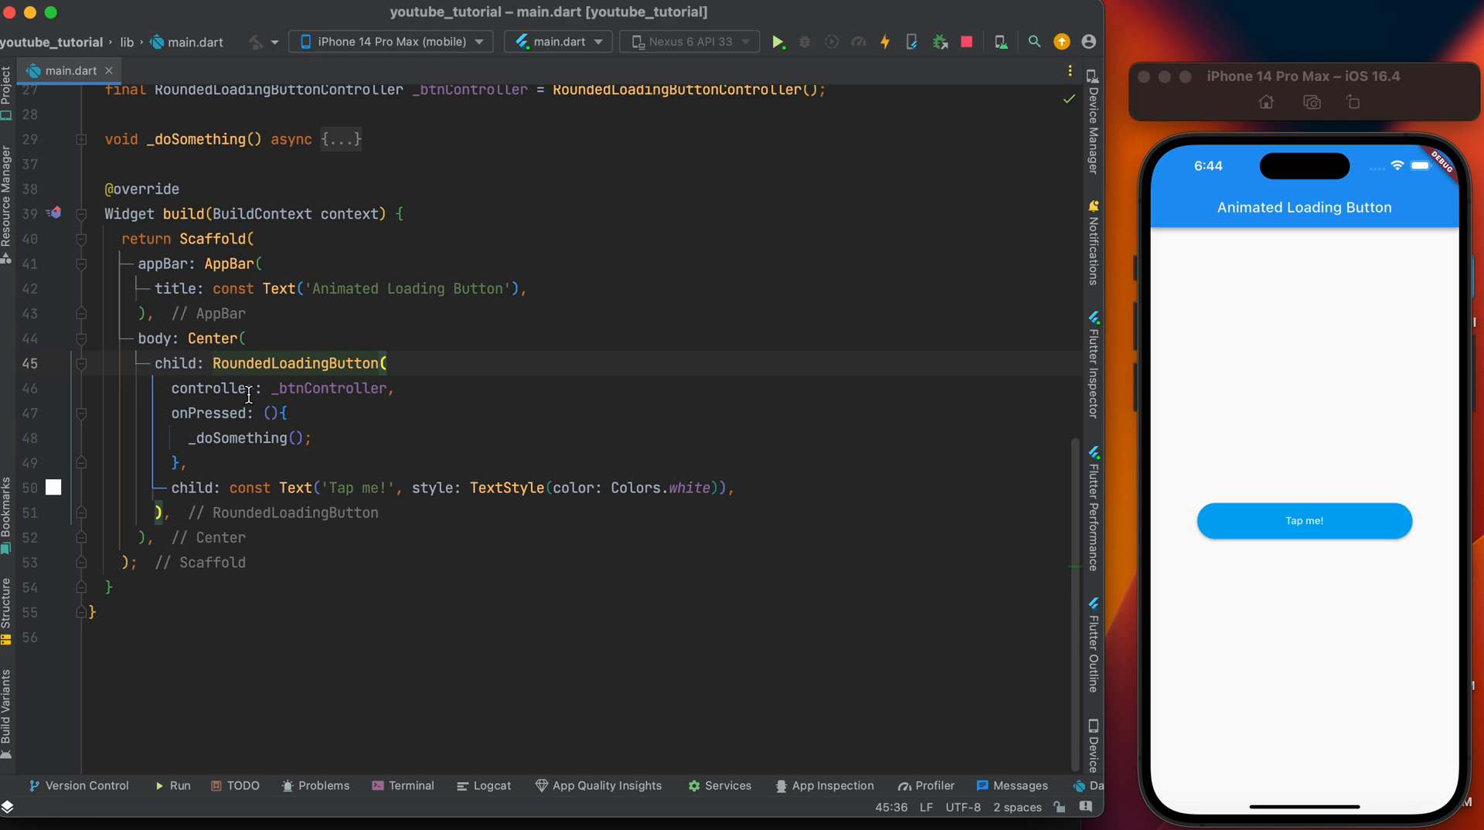
pyautogui.moveTo(217, 388)
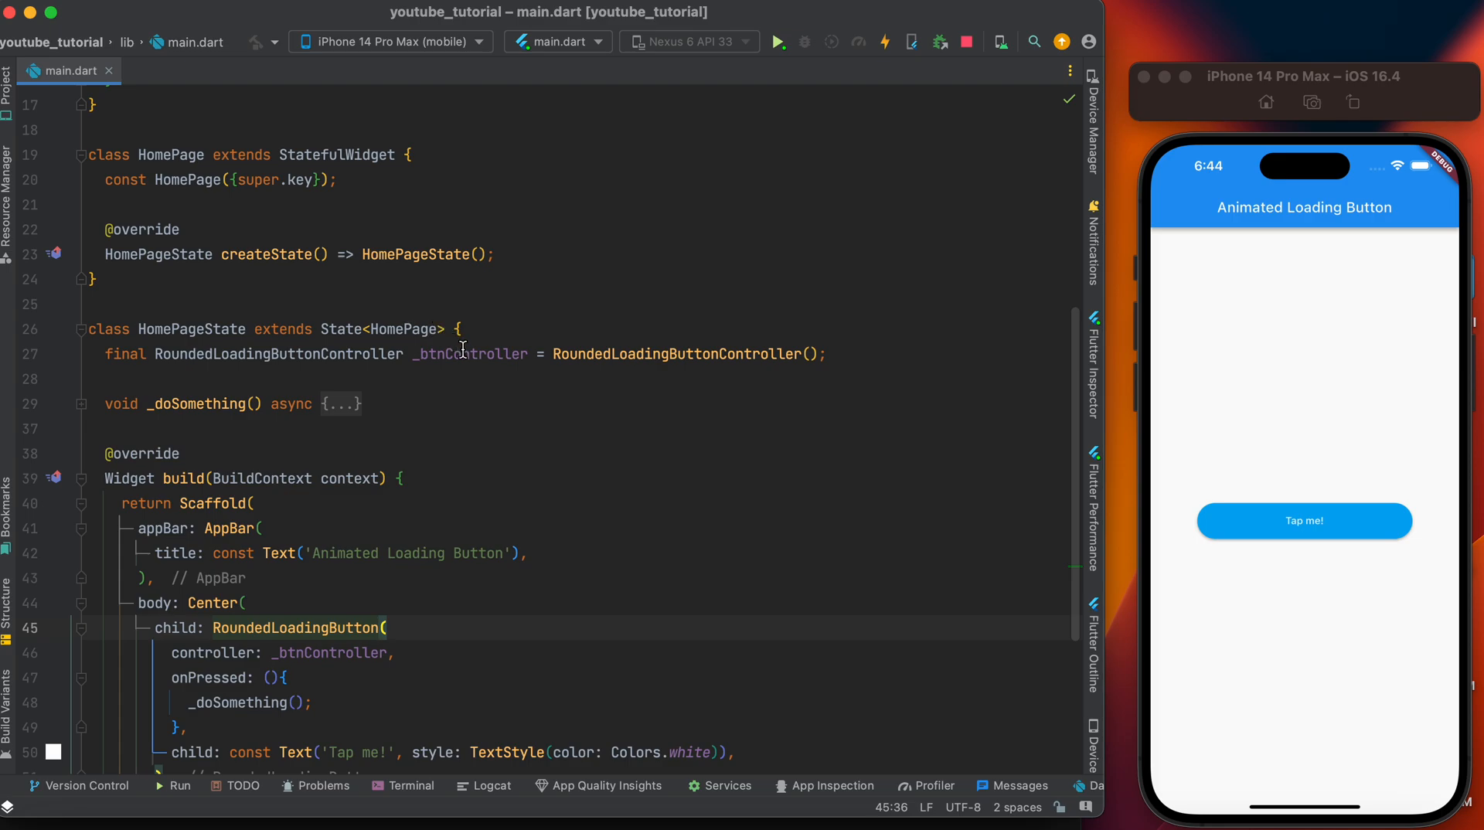
pyautogui.scroll(-3)
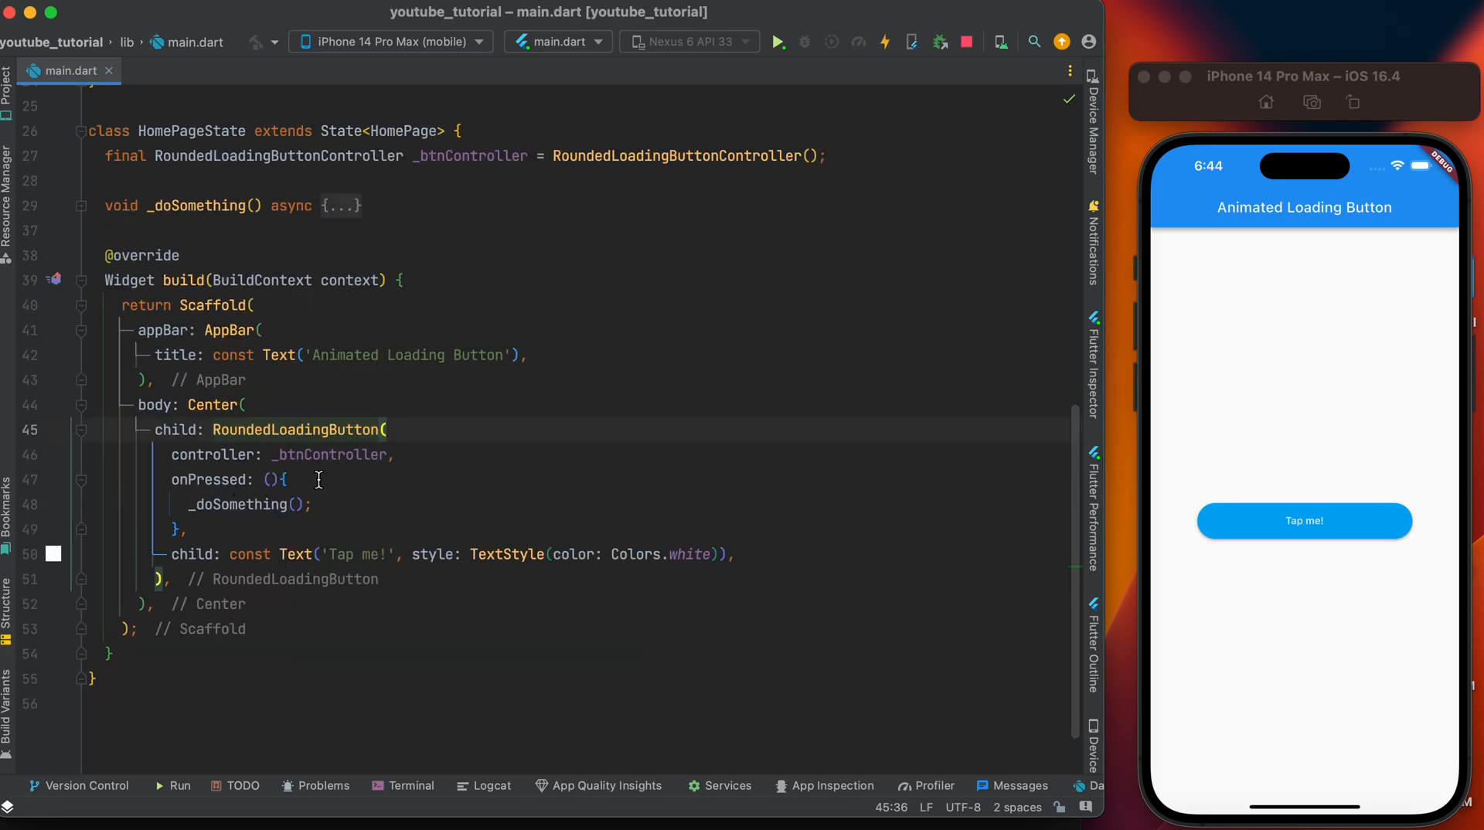
pyautogui.moveTo(788, 491)
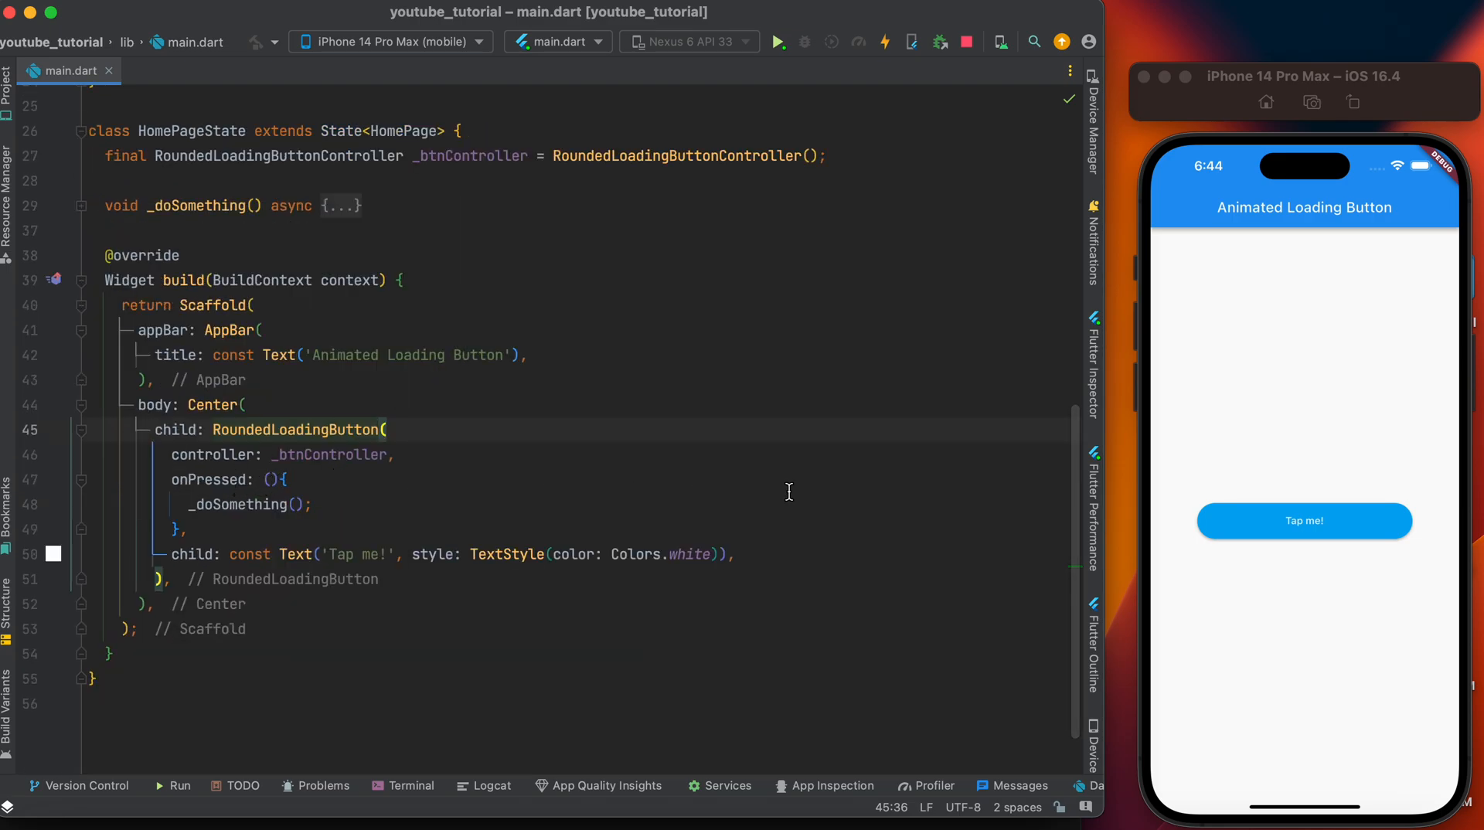
pyautogui.click(1303, 520)
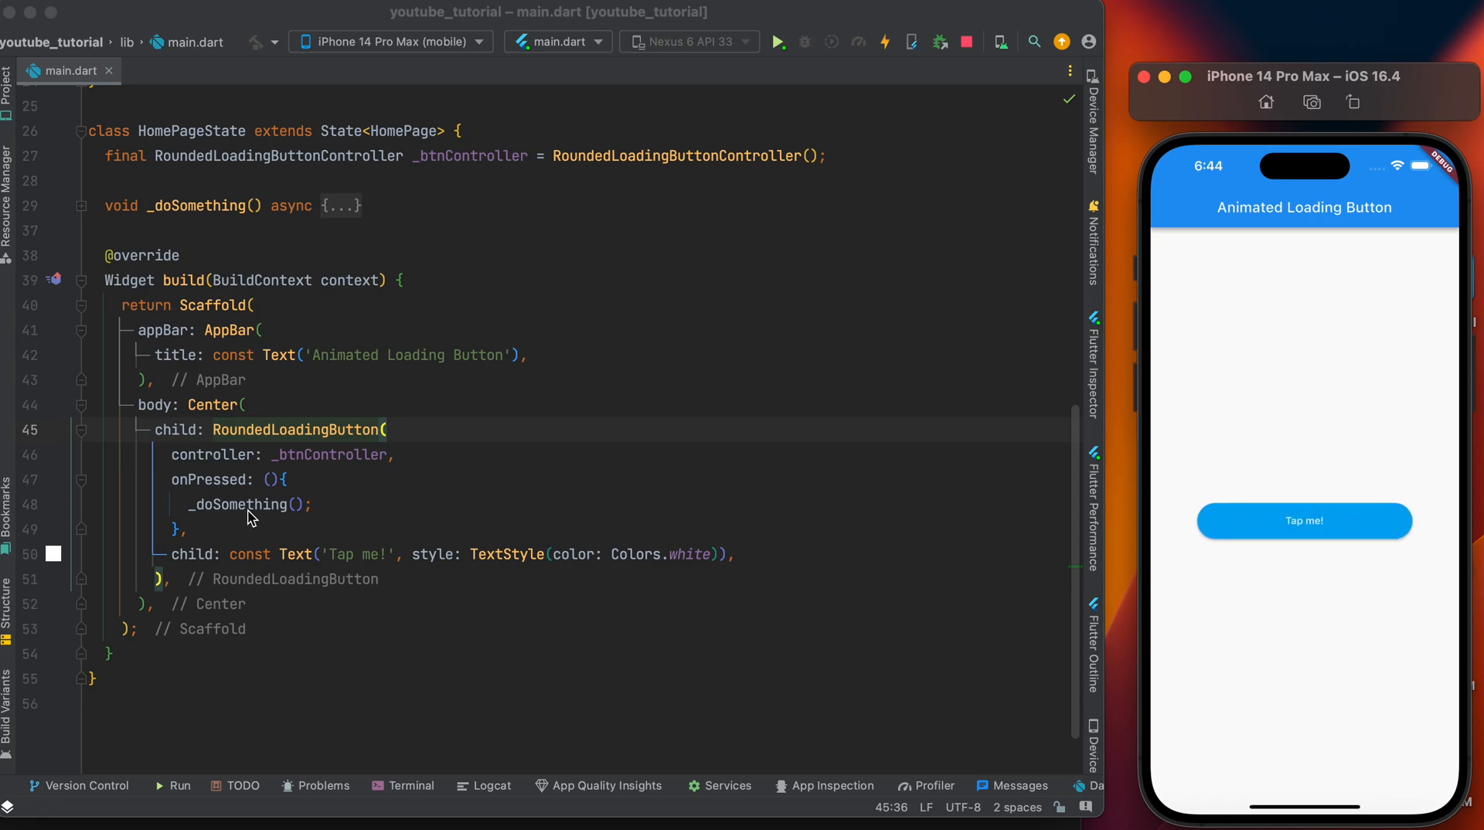
pyautogui.moveTo(227, 230)
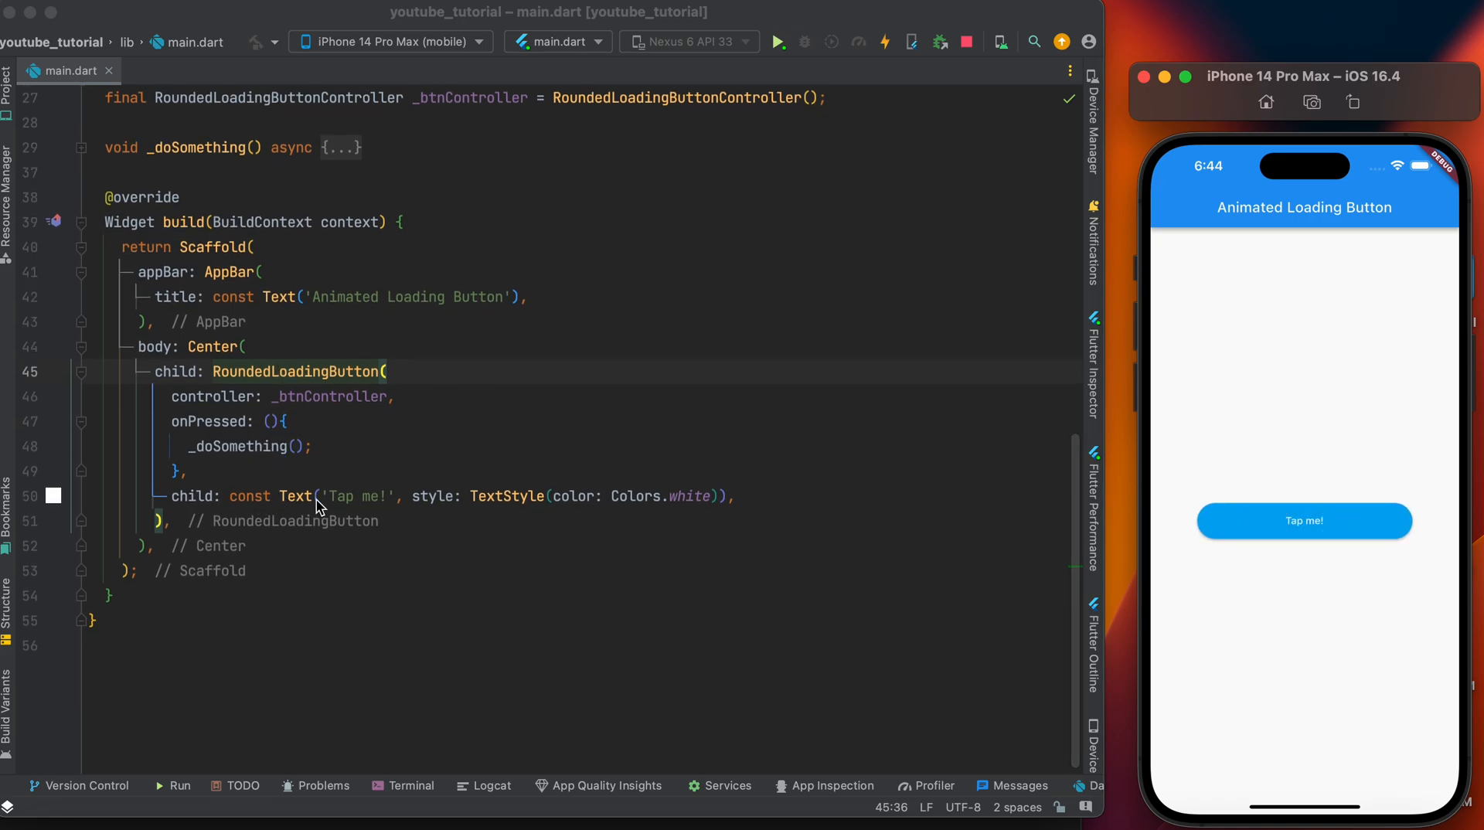
pyautogui.moveTo(1150, 501)
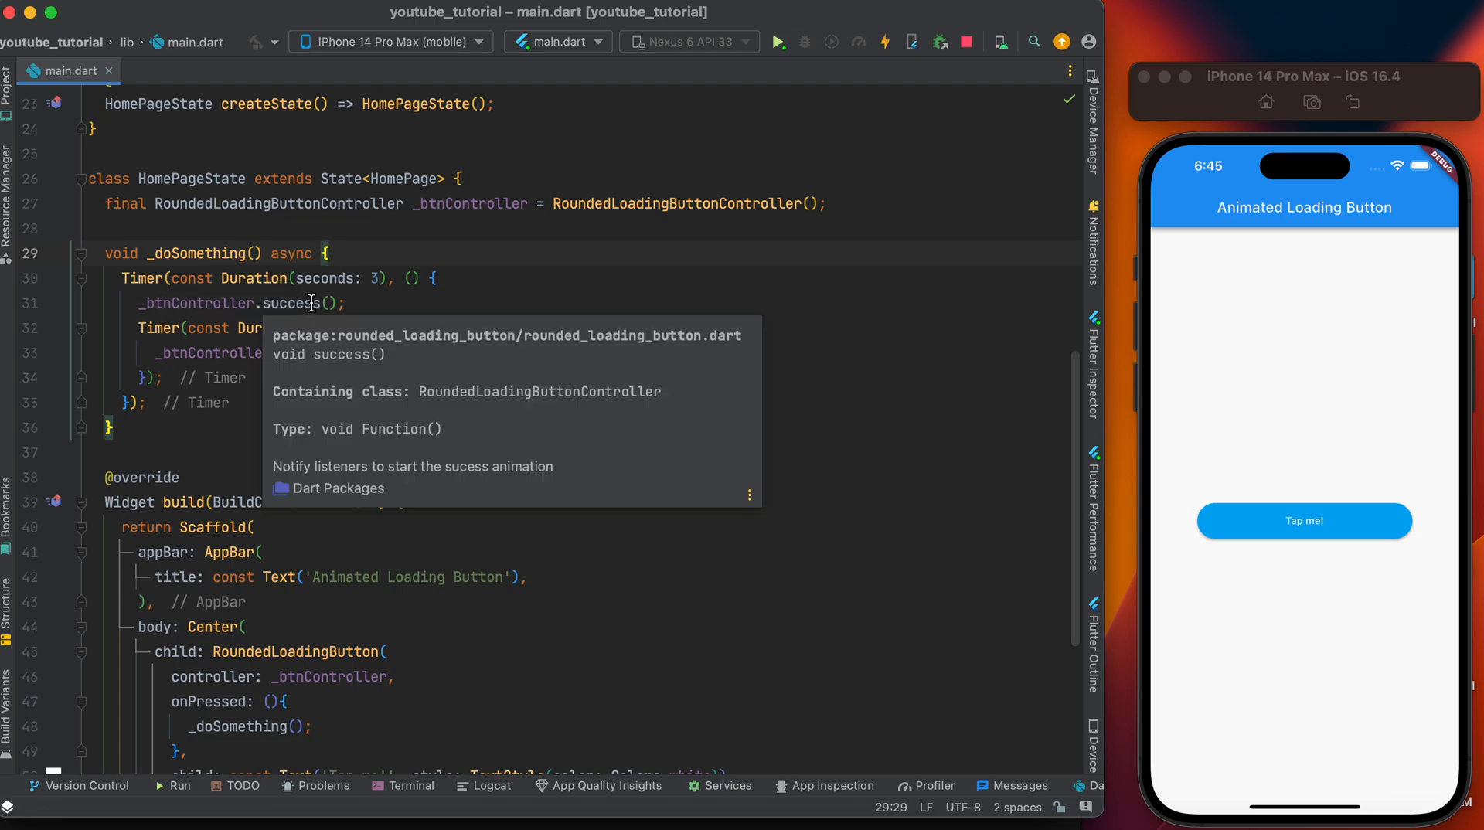
# Tap the demo button repeatedly to watch the 3-second loading, success animation and 1-second reset.
pyautogui.click(1303, 521)
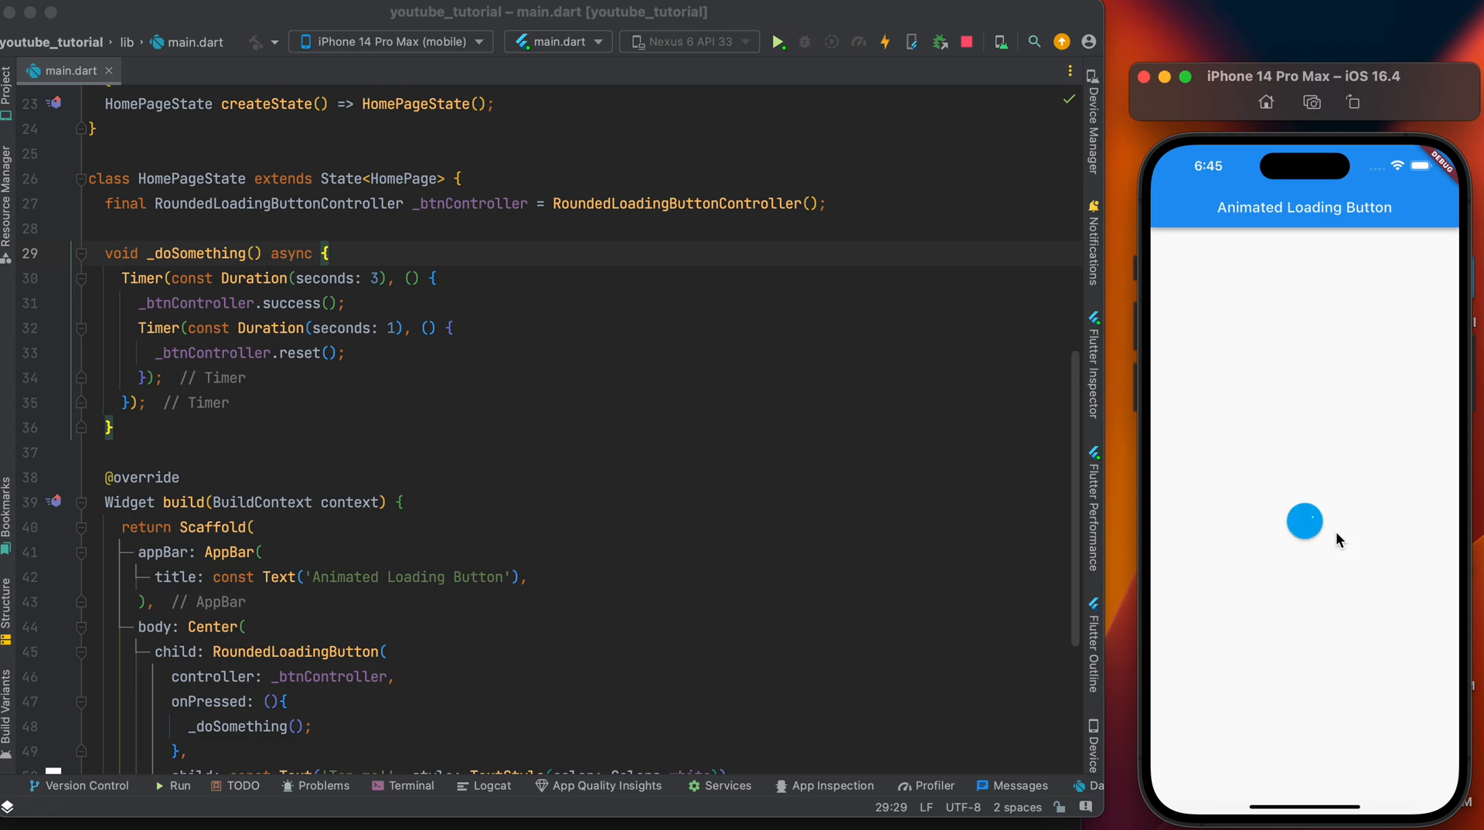
pyautogui.click(1303, 521)
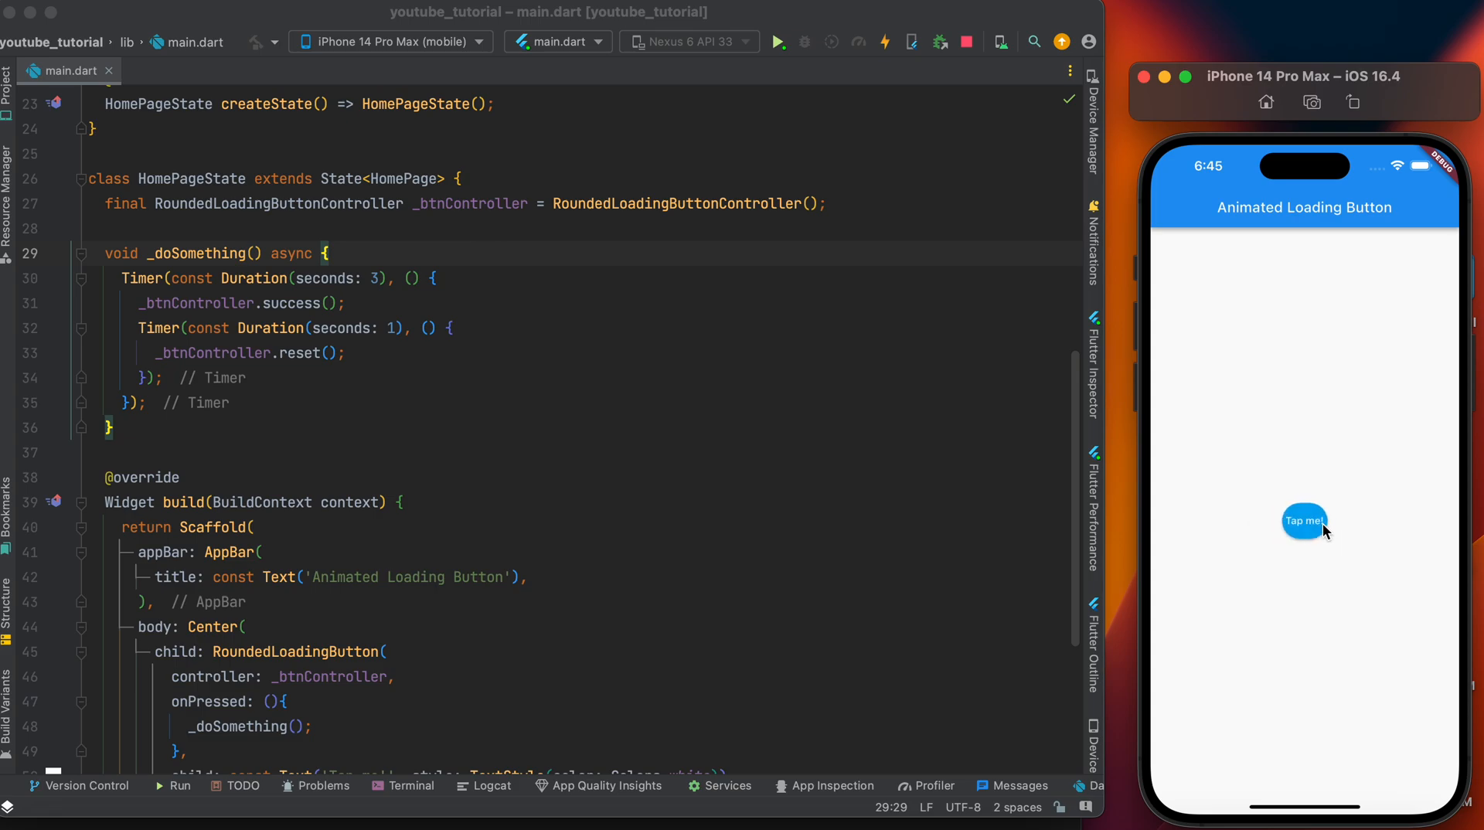
pyautogui.click(1304, 521)
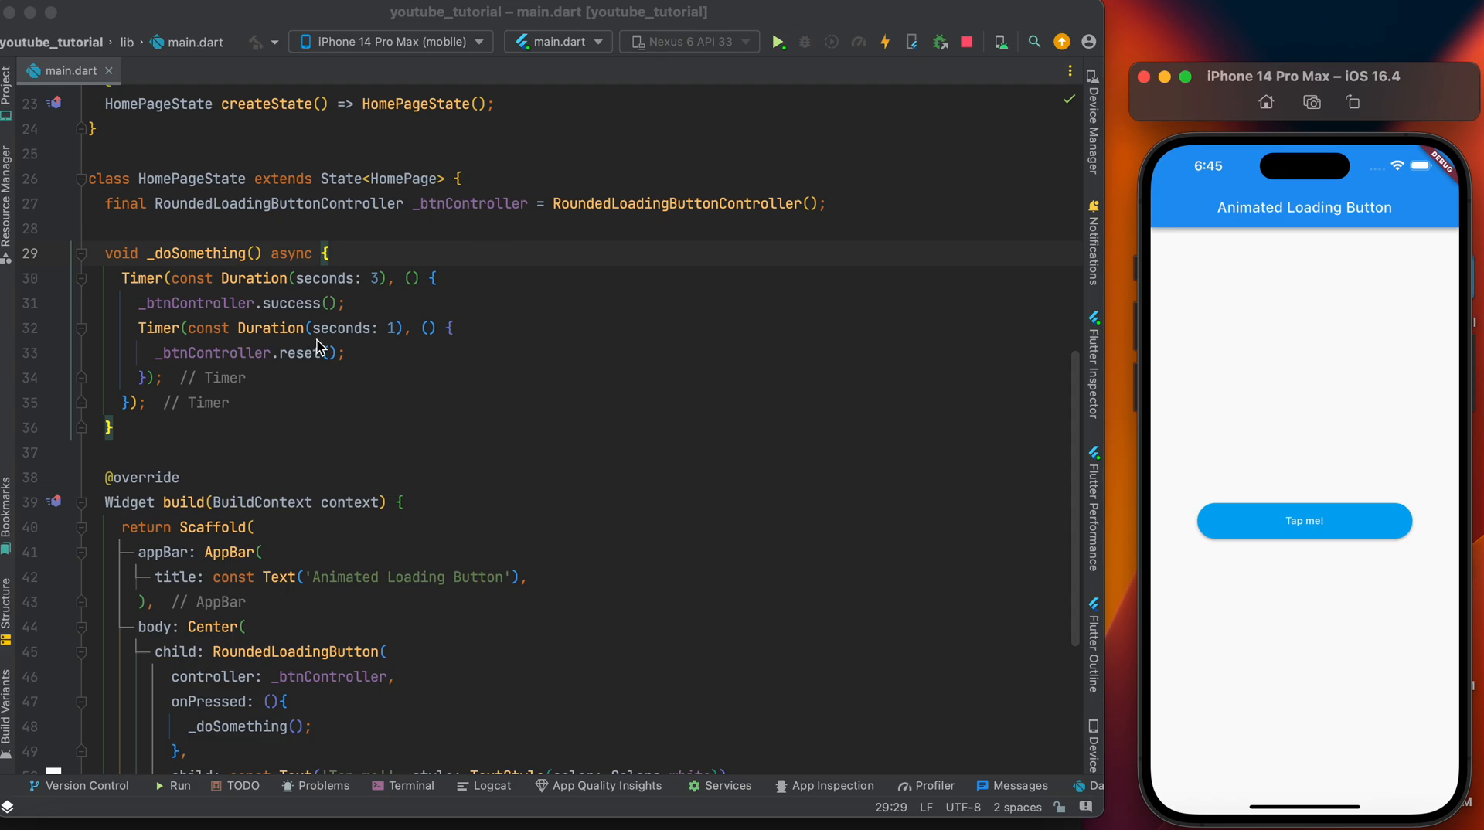
pyautogui.moveTo(304, 362)
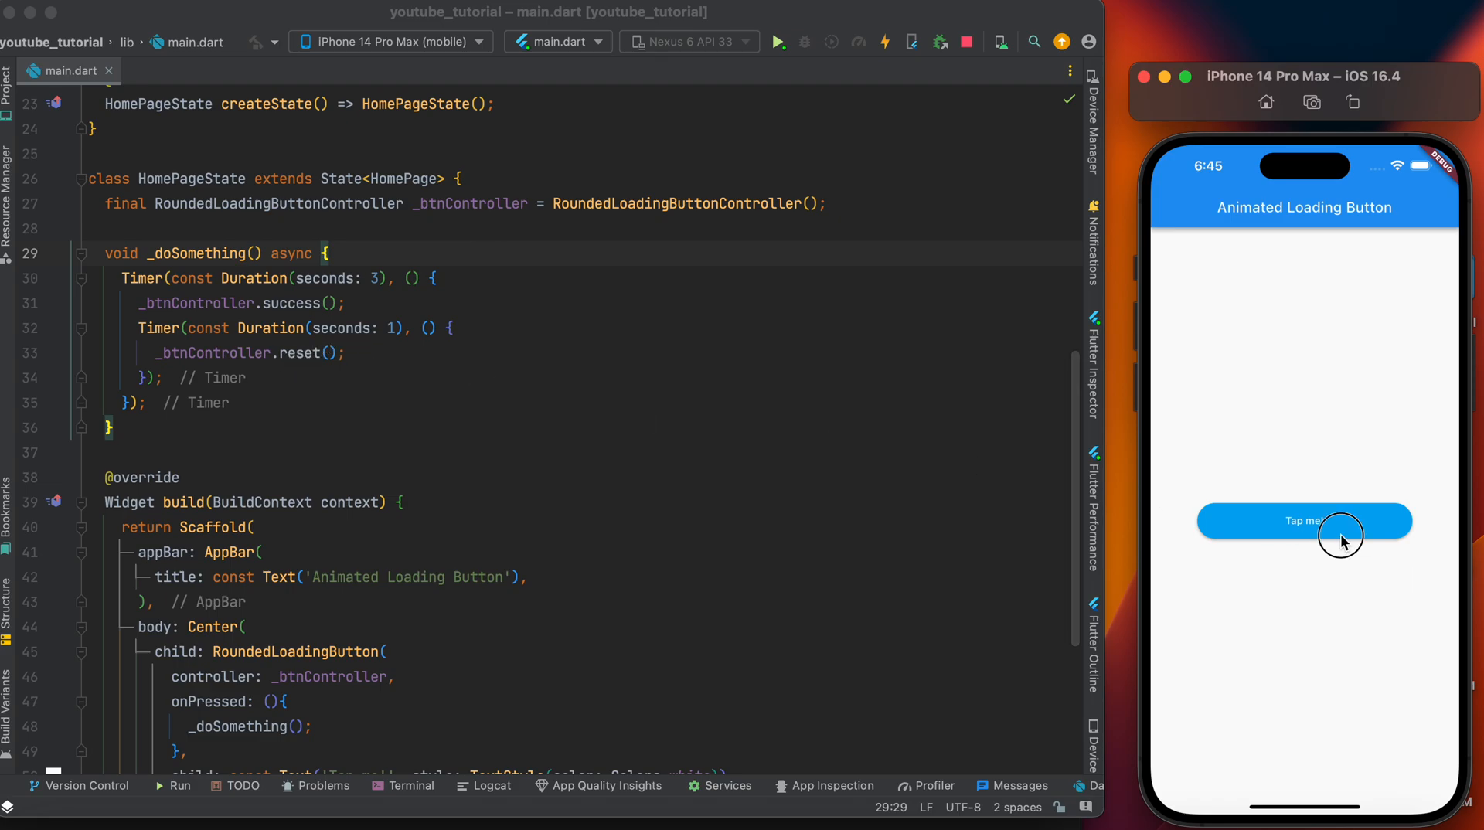
pyautogui.click(1303, 521)
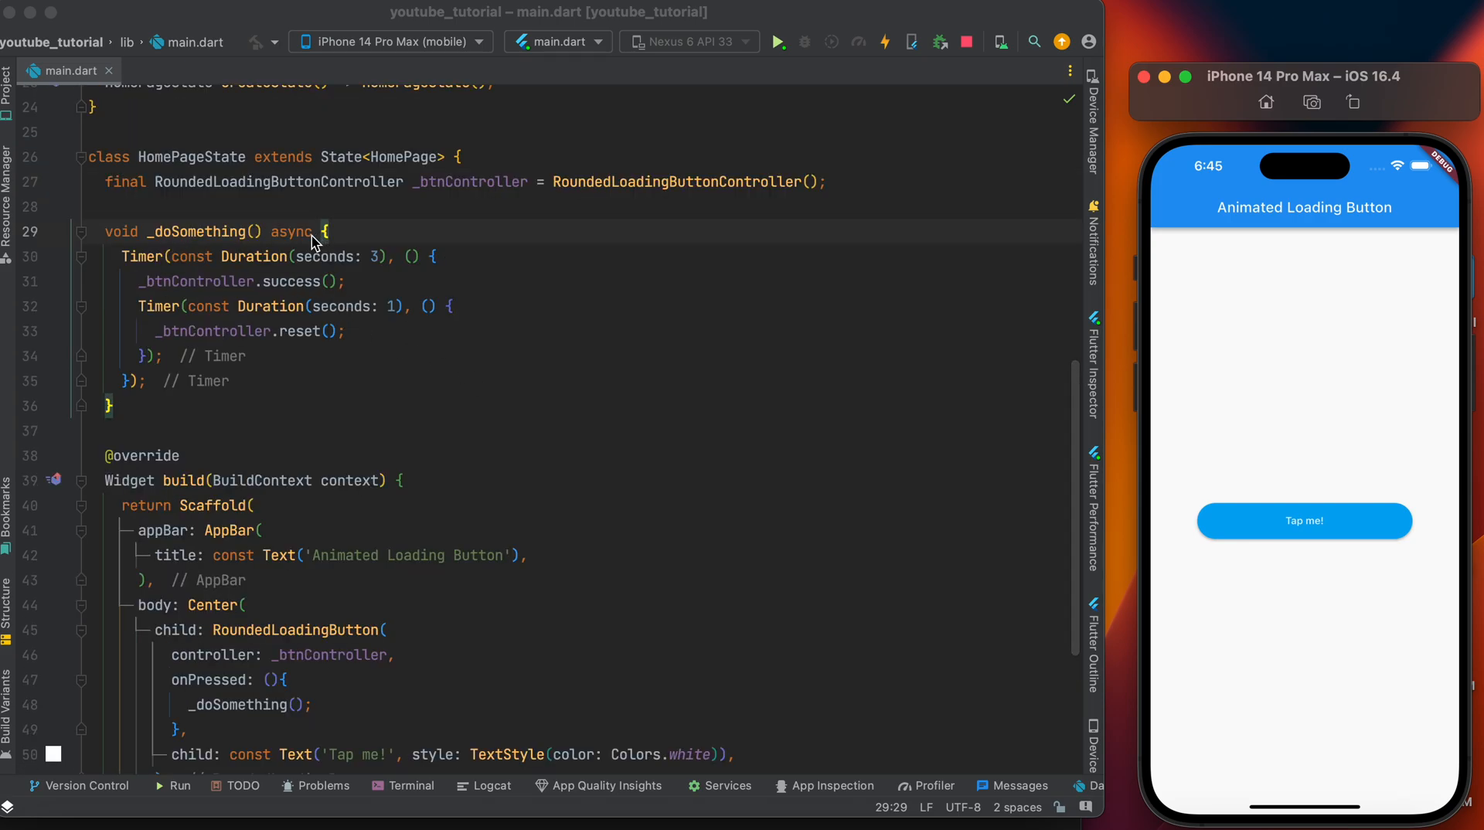
pyautogui.moveTo(334, 272)
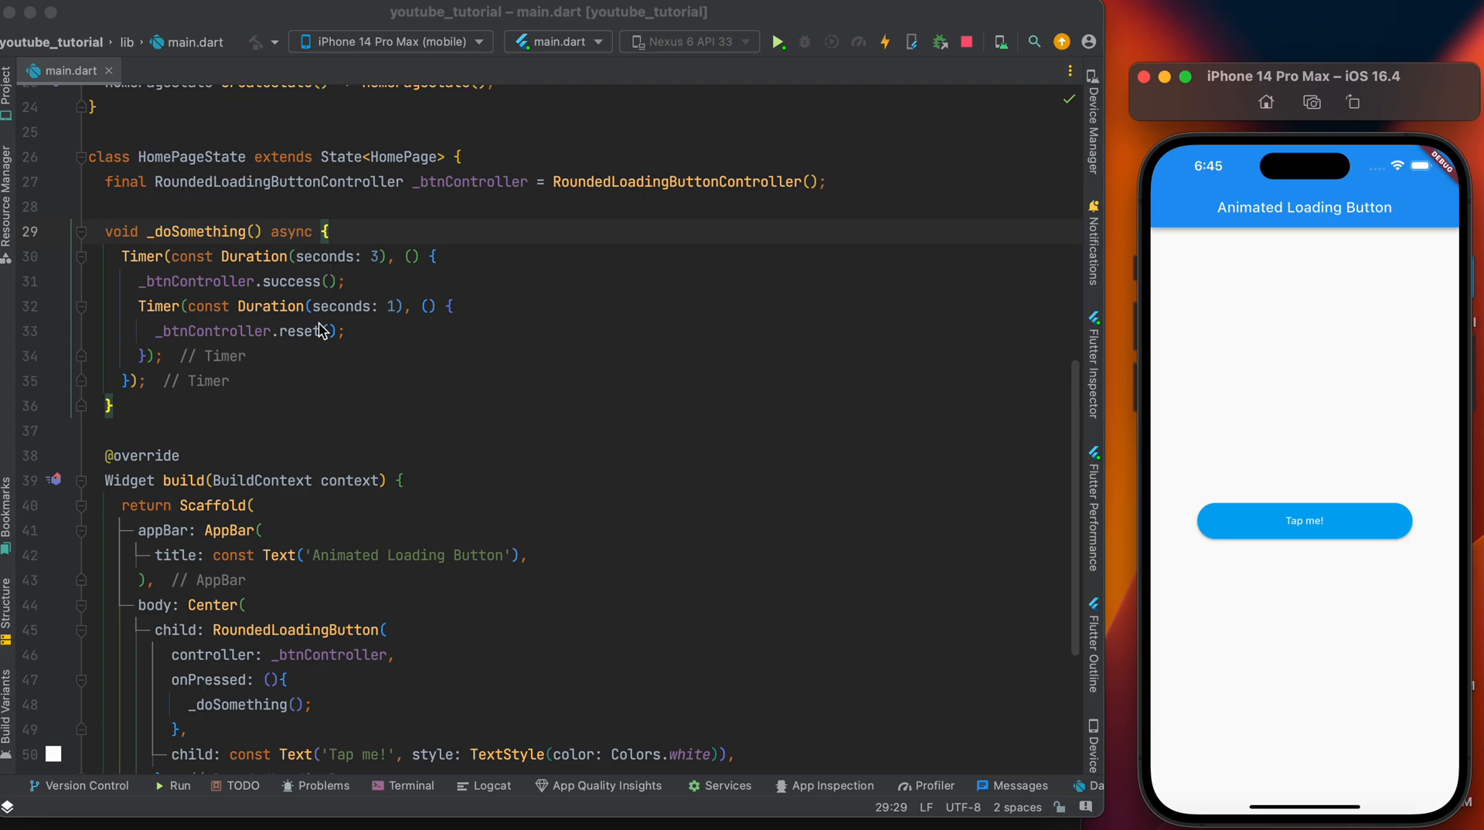
pyautogui.moveTo(315, 299)
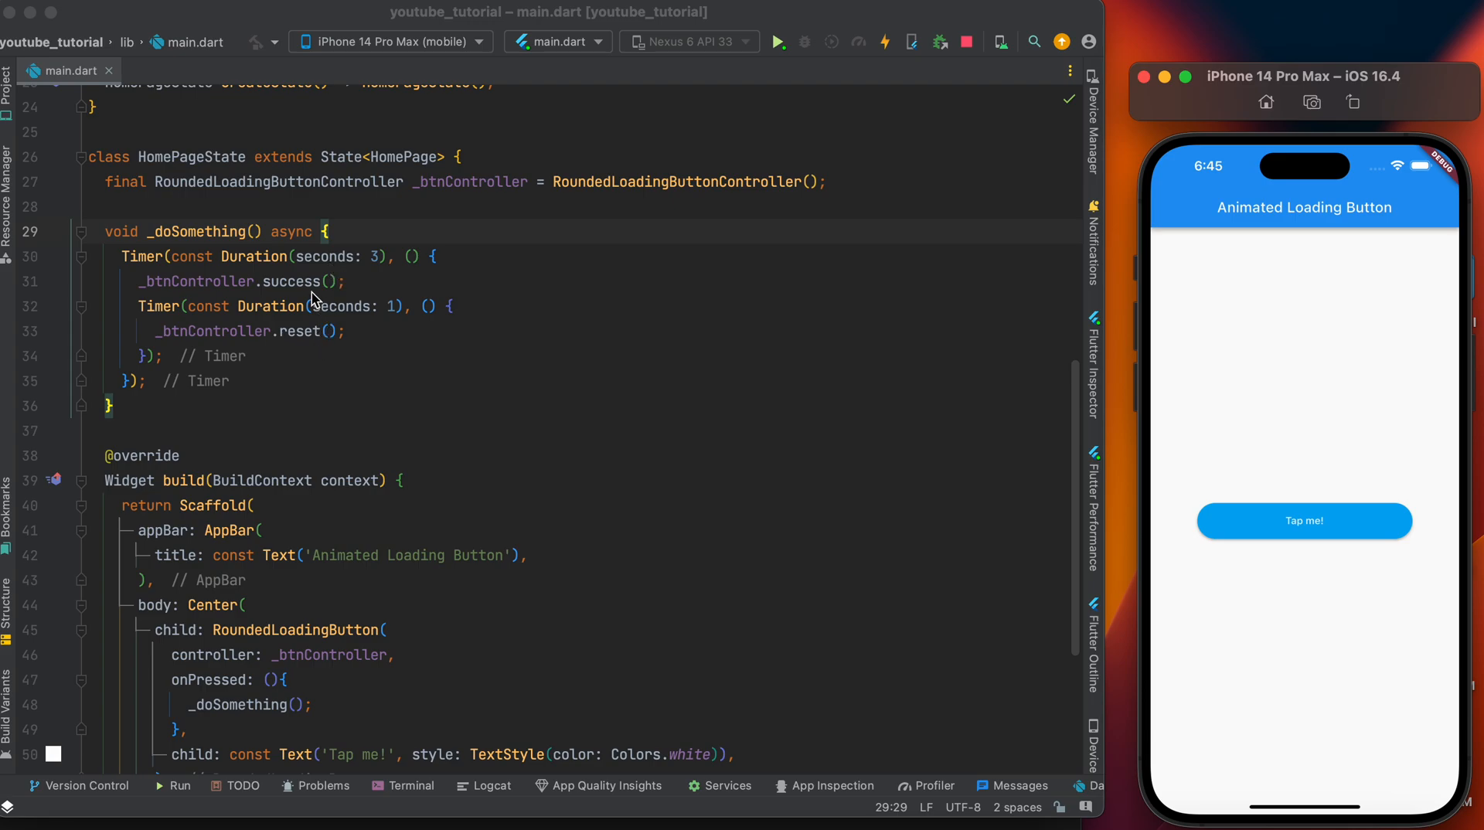
pyautogui.moveTo(282, 292)
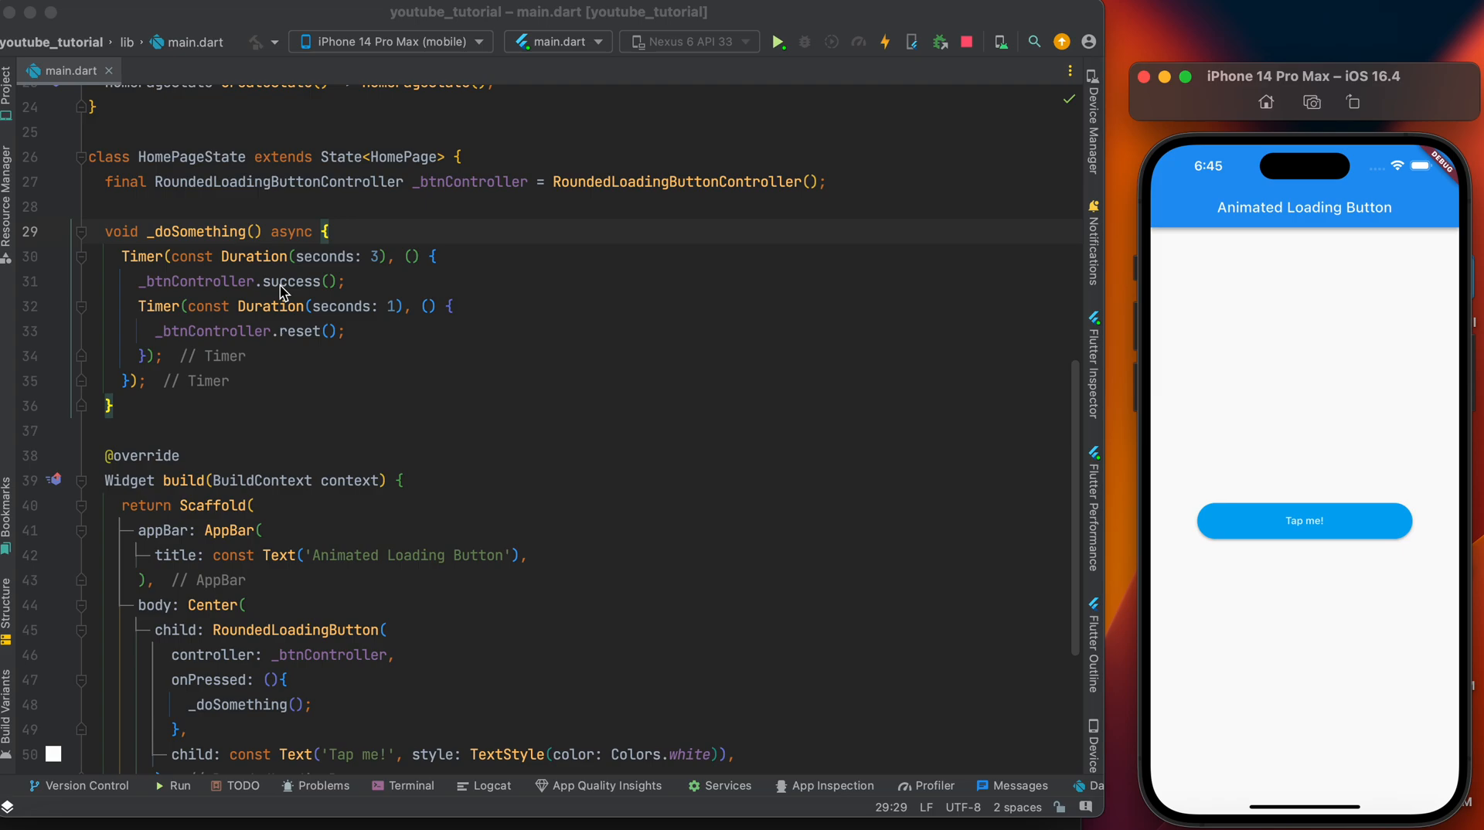
pyautogui.moveTo(323, 293)
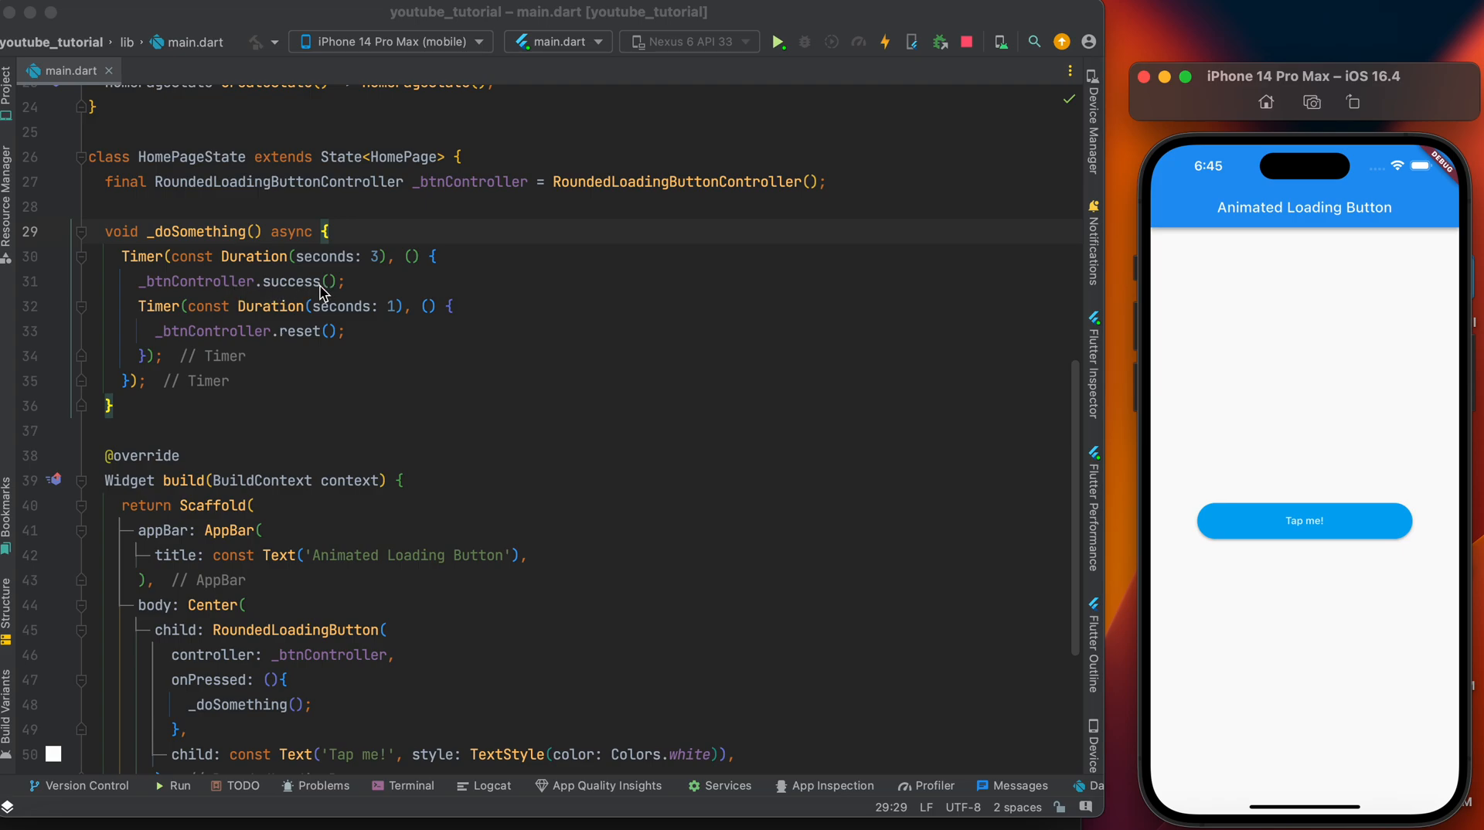
pyautogui.moveTo(340, 288)
pyautogui.write('rror')
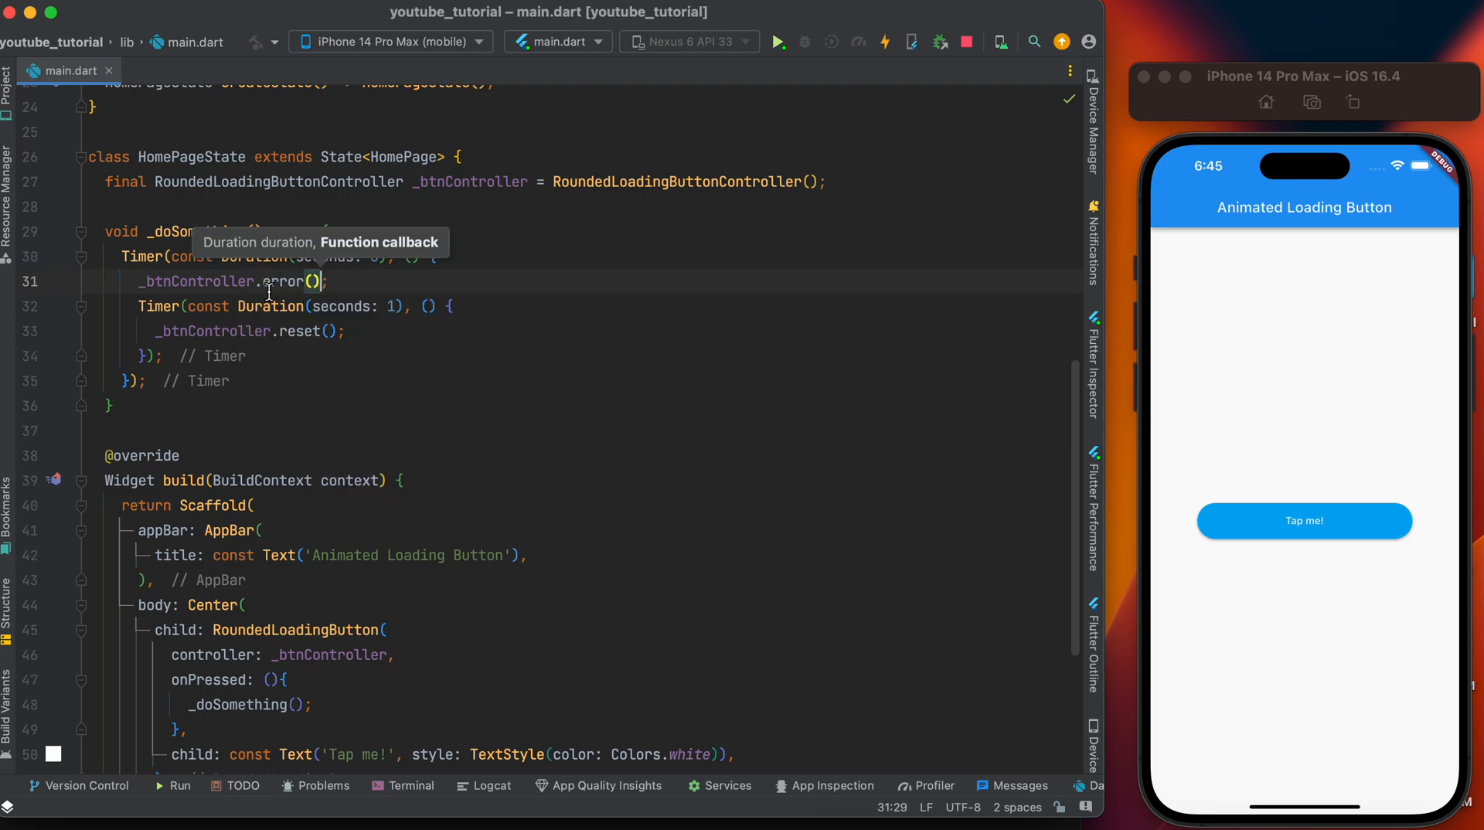
pyautogui.moveTo(369, 336)
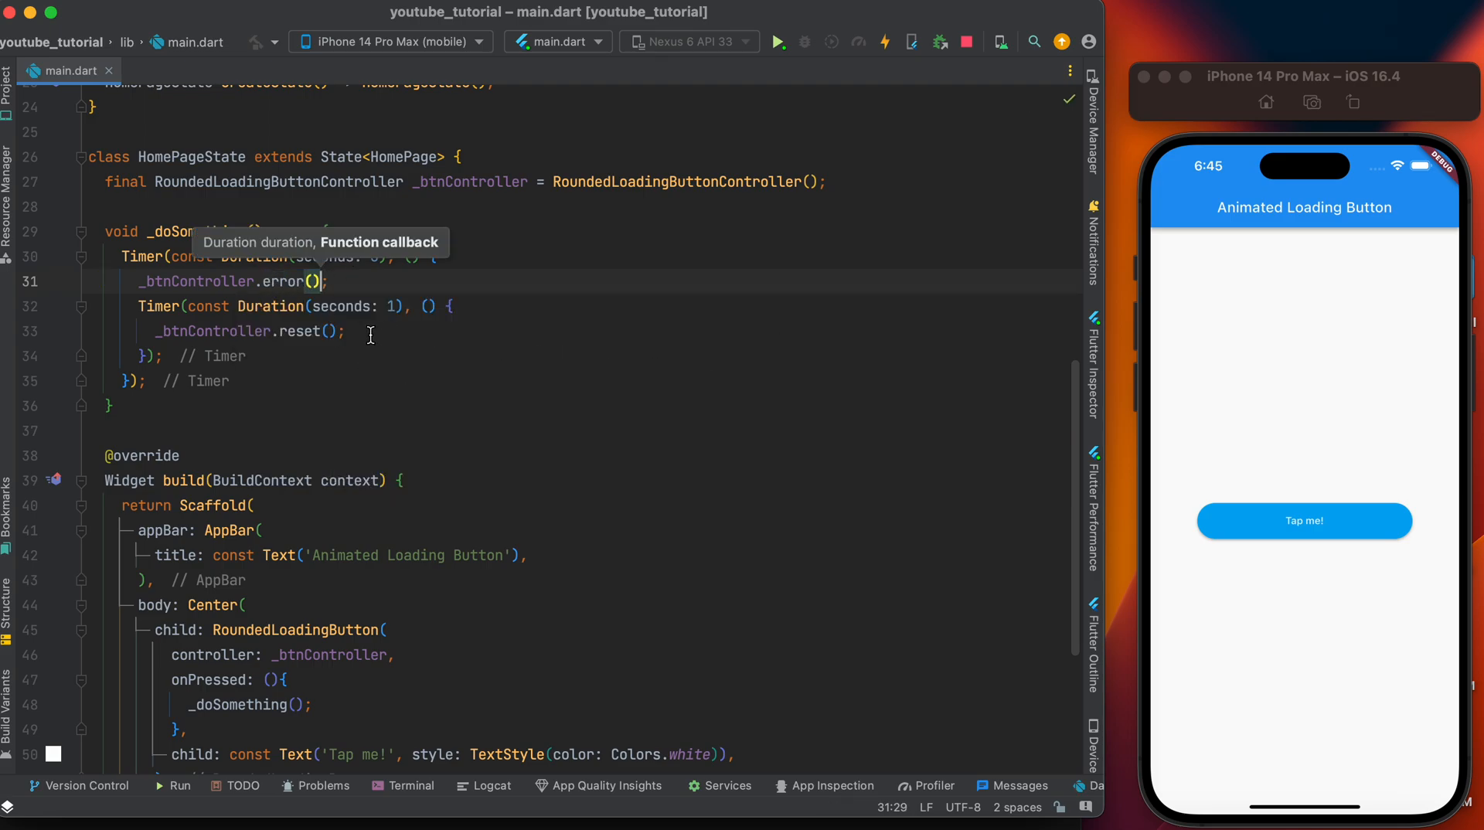
# With success() swapped for error(), tap the demo button to watch the loading then error animation.
pyautogui.click(882, 41)
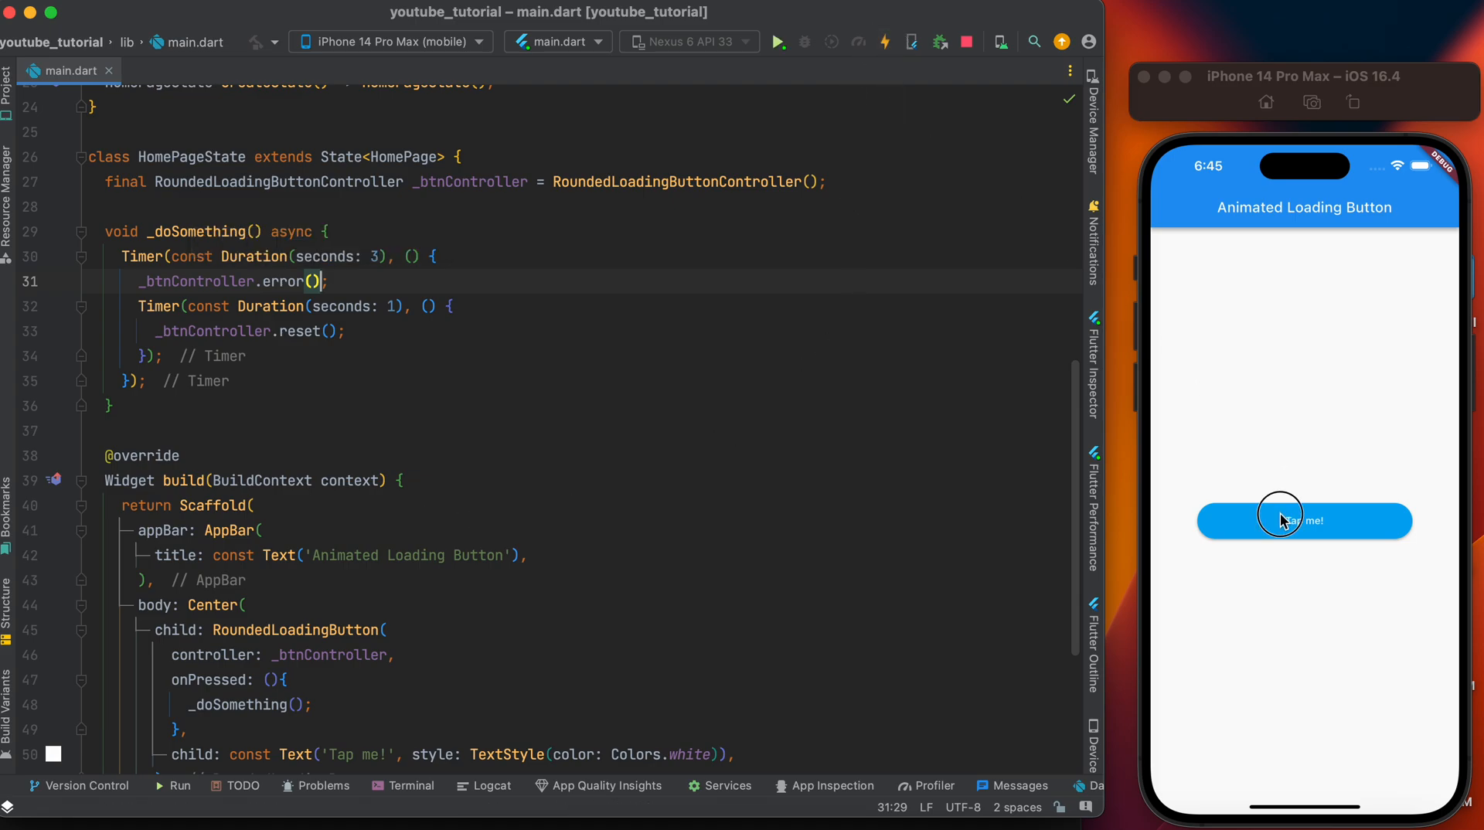
pyautogui.click(1303, 521)
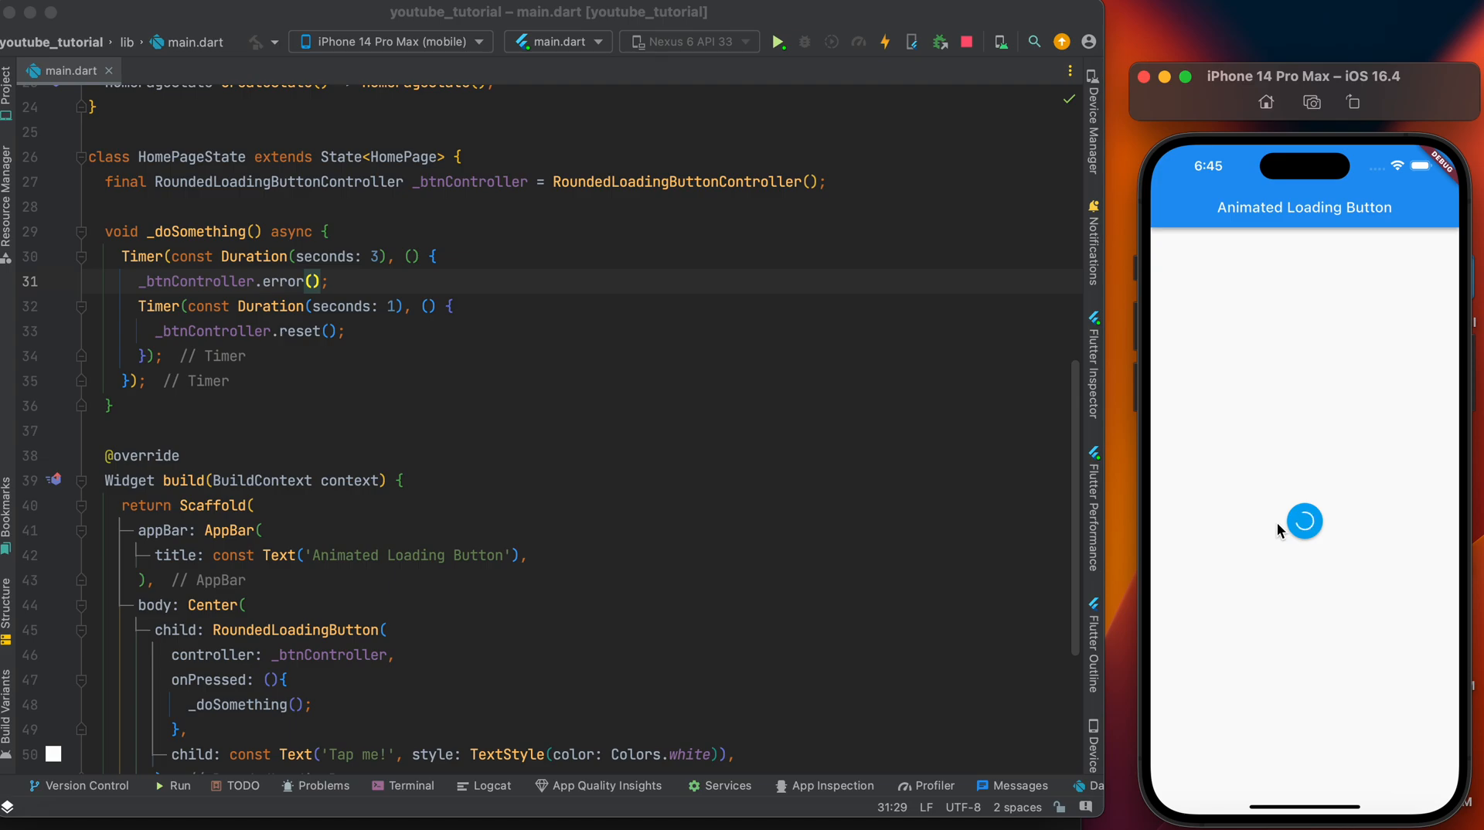